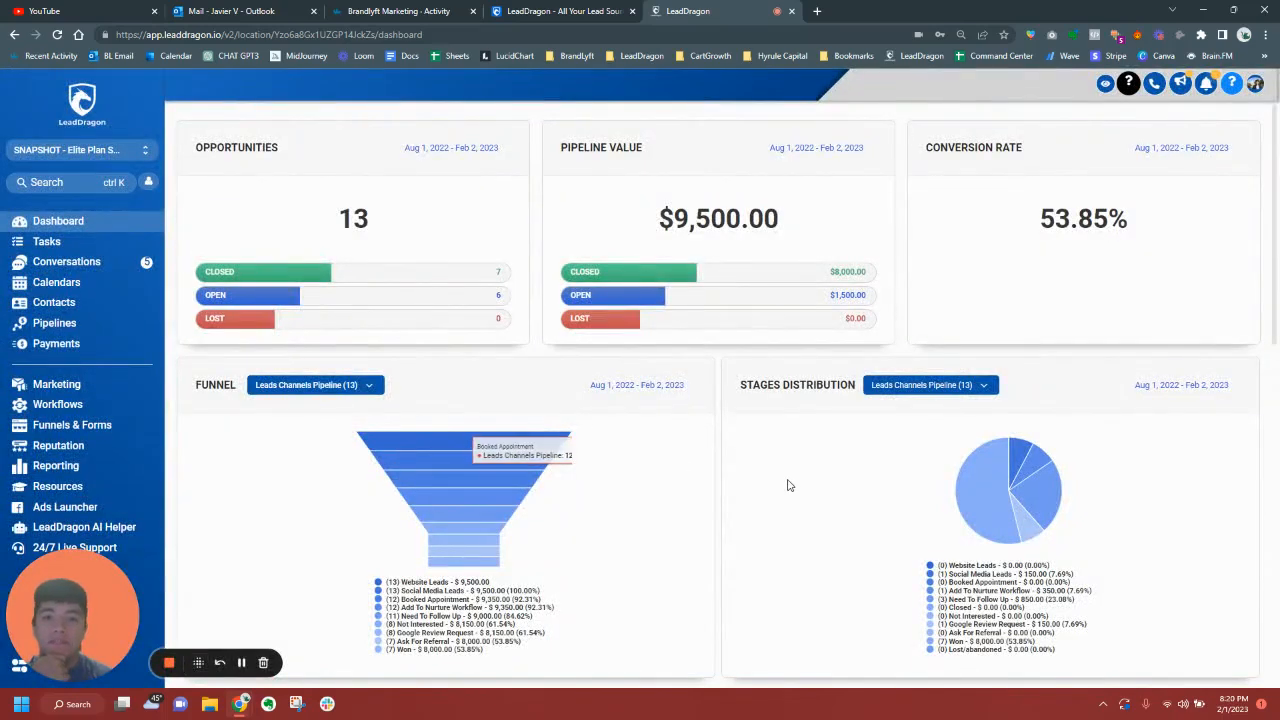
mouse_move(790, 485)
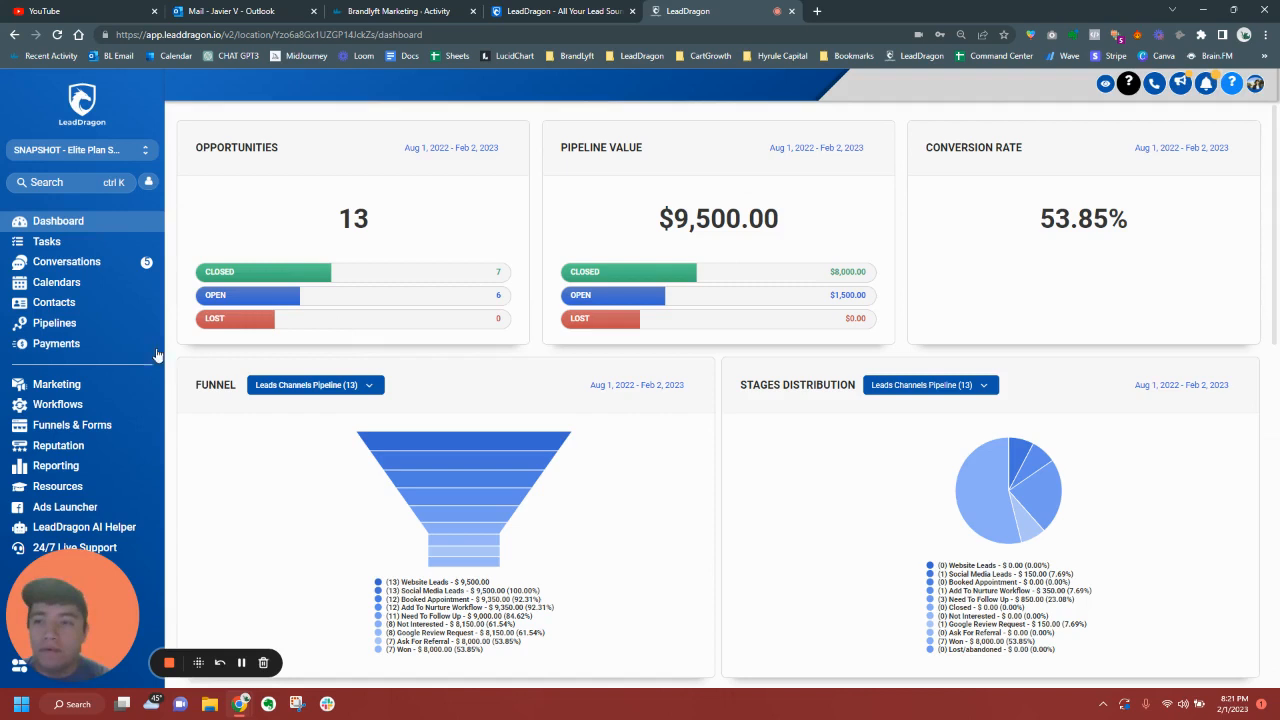
Show all conversations in the inbox and read an email thread
left_click(66, 261)
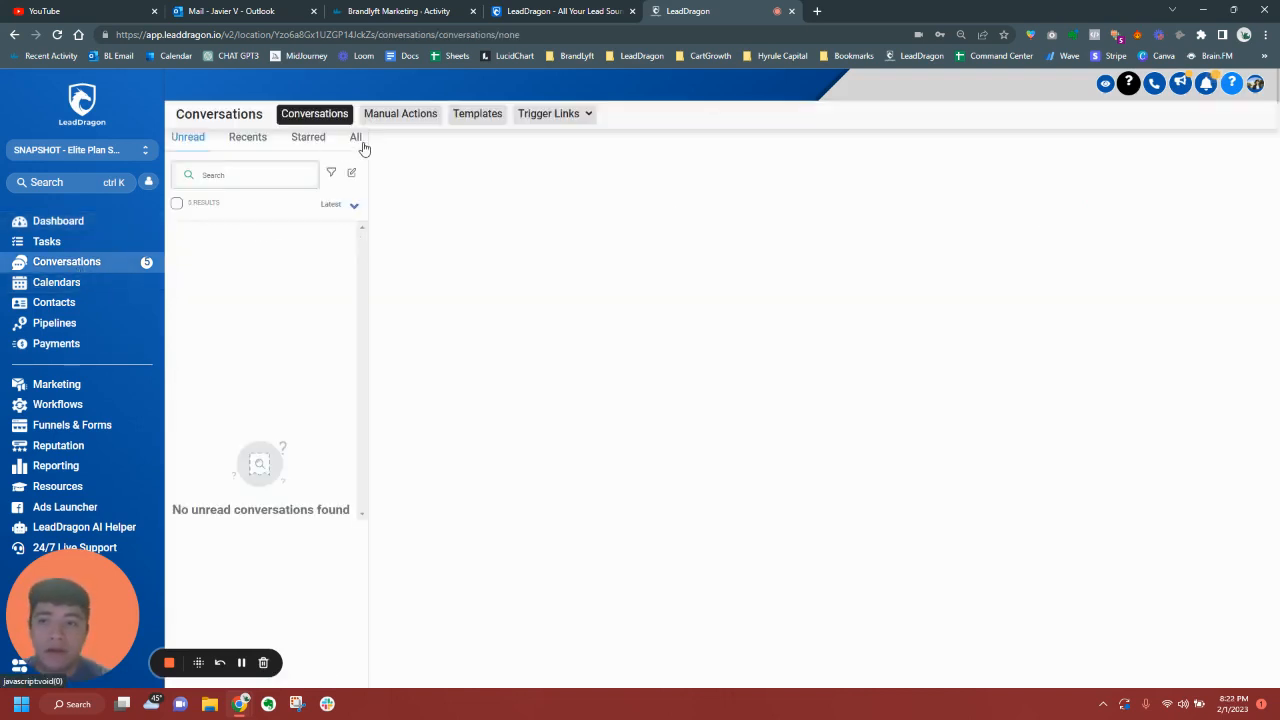
left_click(355, 137)
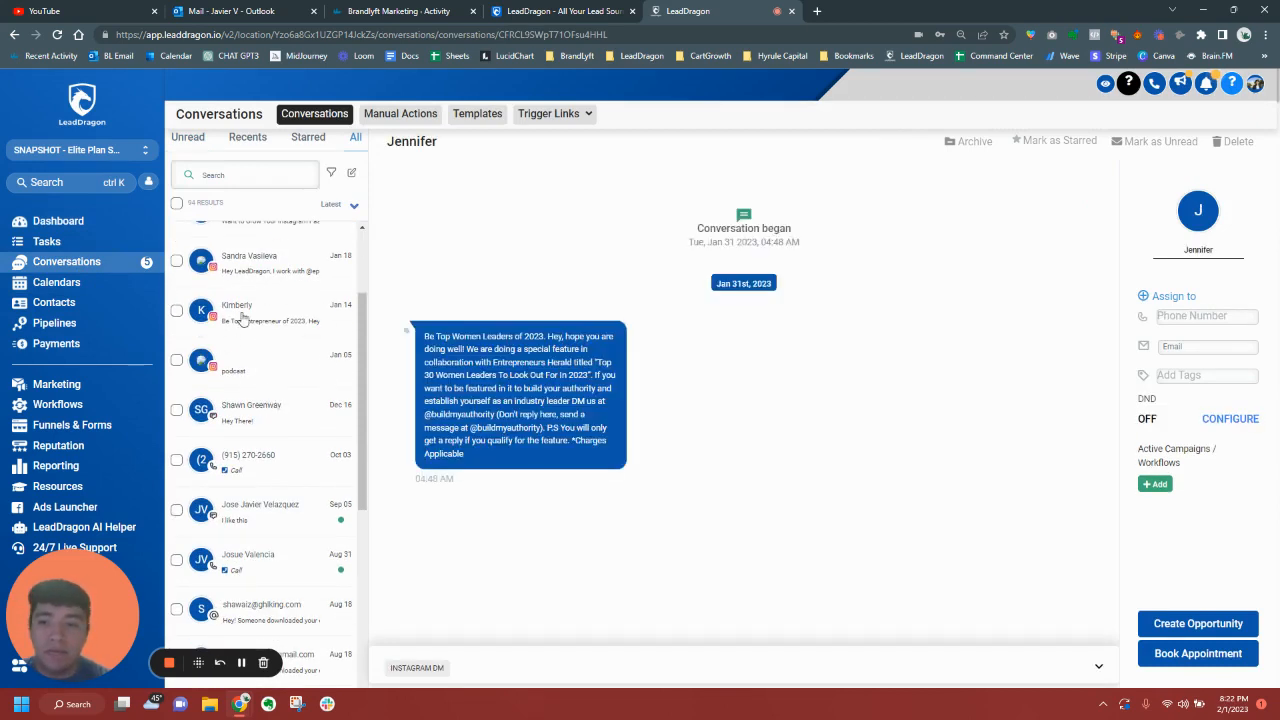
scroll("down", 3)
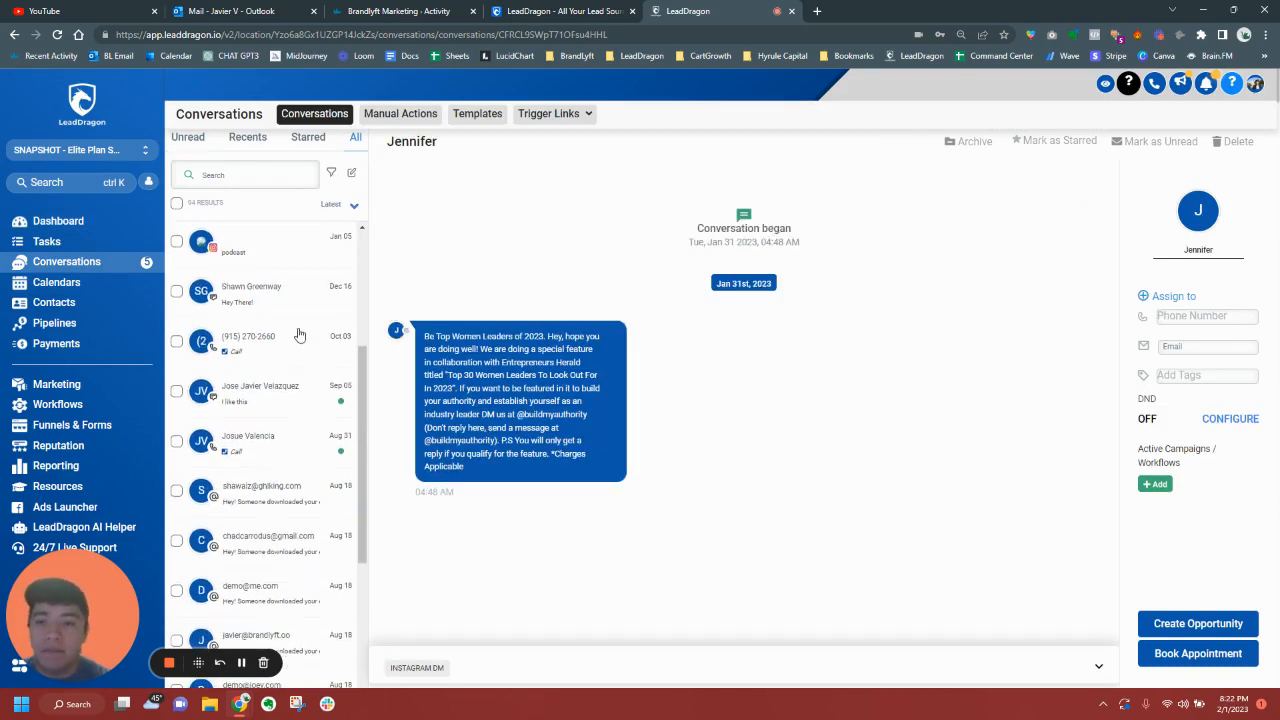
left_click(251, 291)
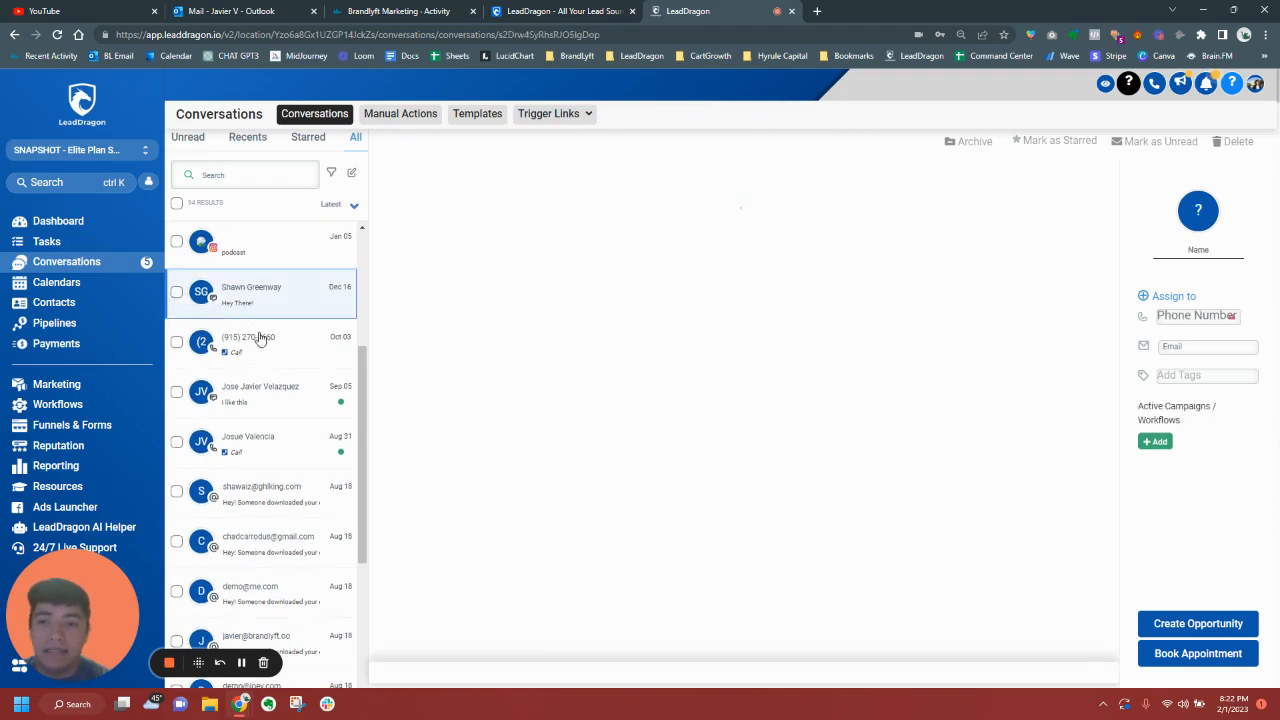
left_click(260, 293)
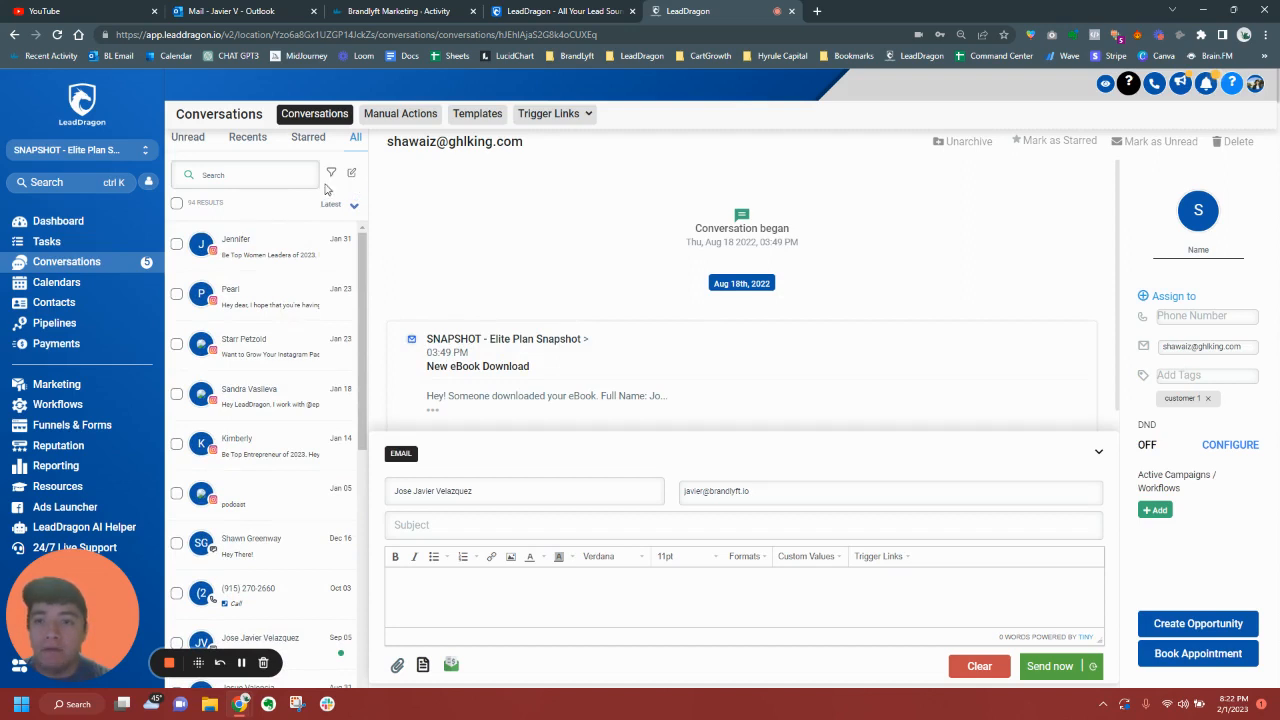
Filter the conversation list and view the Facebook message thread
left_click(331, 174)
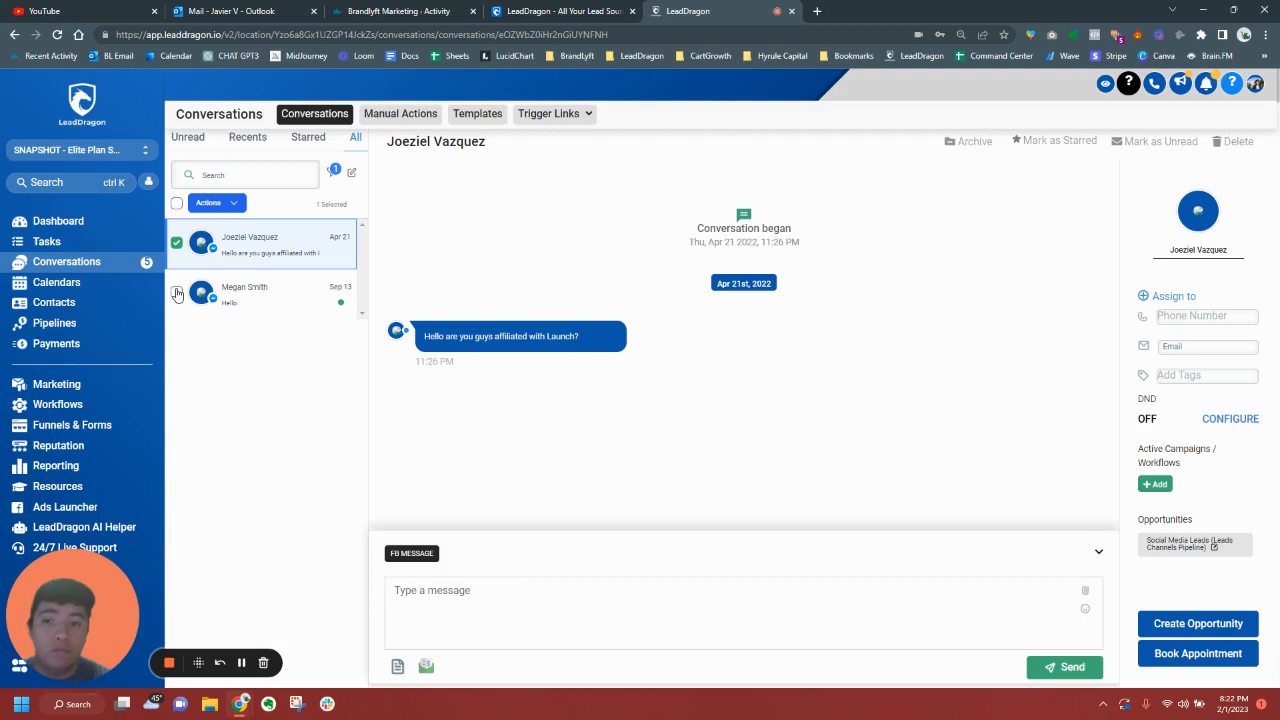
mouse_move(323, 298)
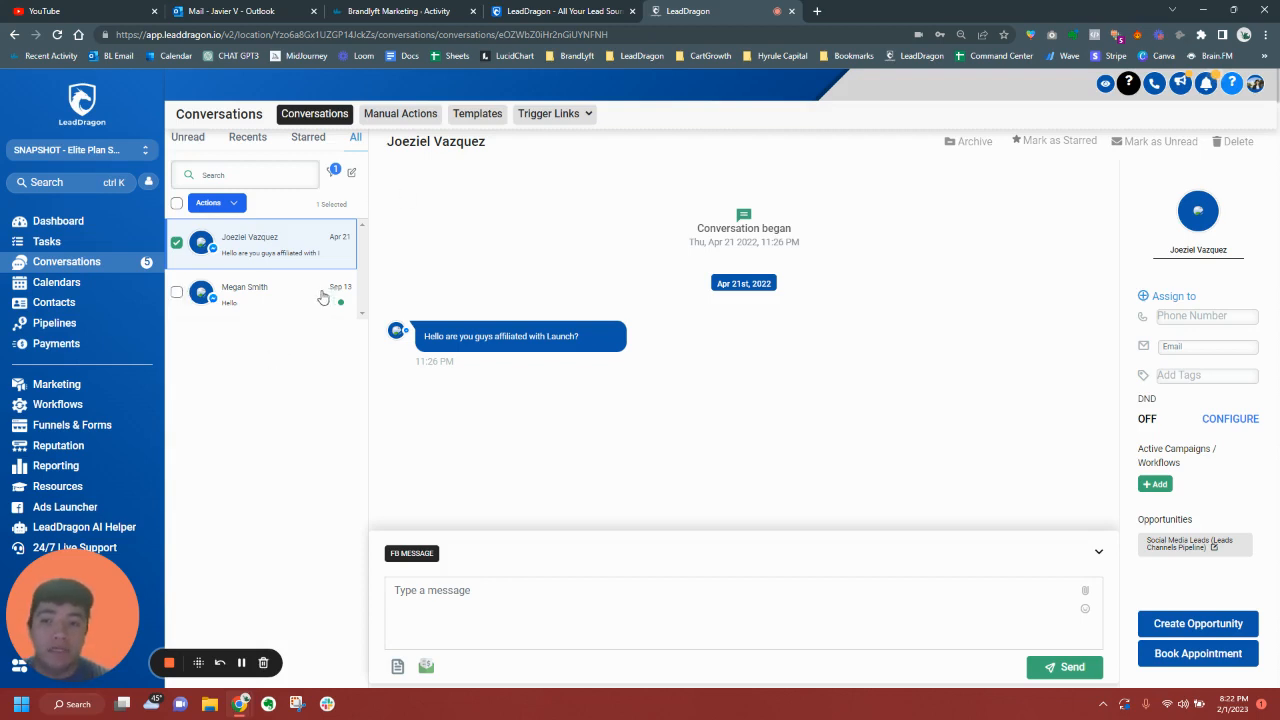
left_click(245, 292)
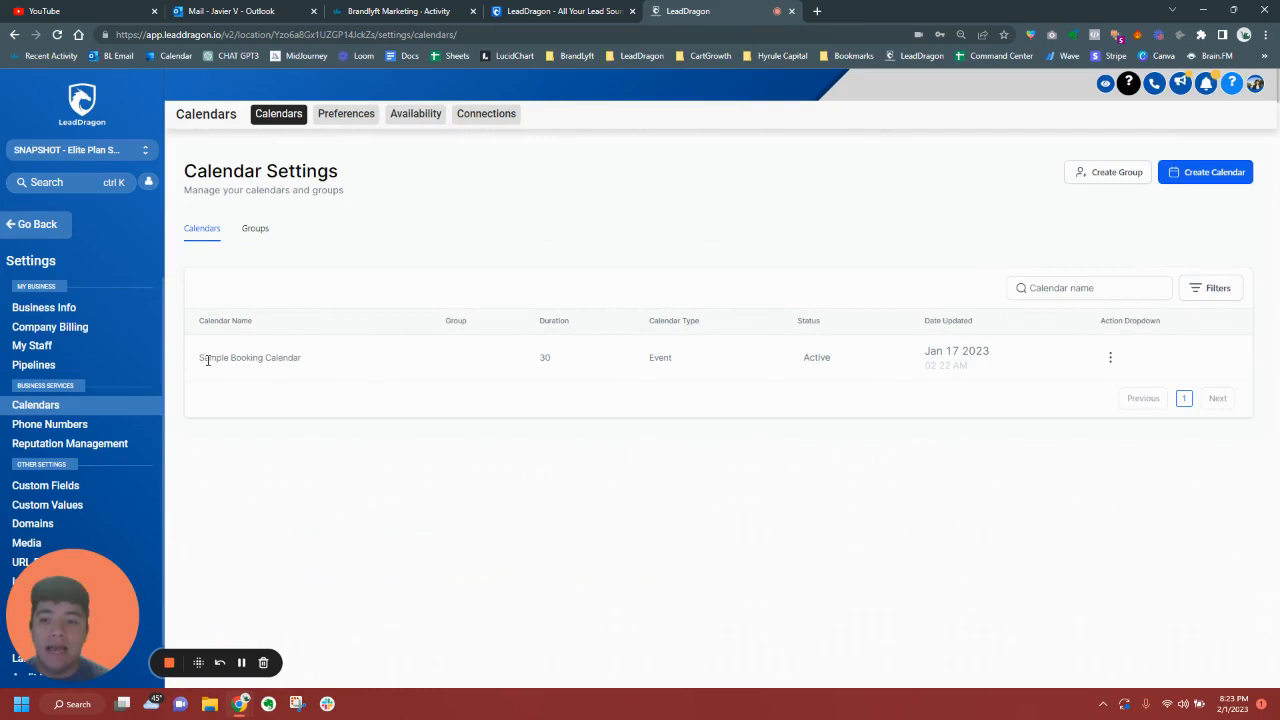
mouse_move(239, 369)
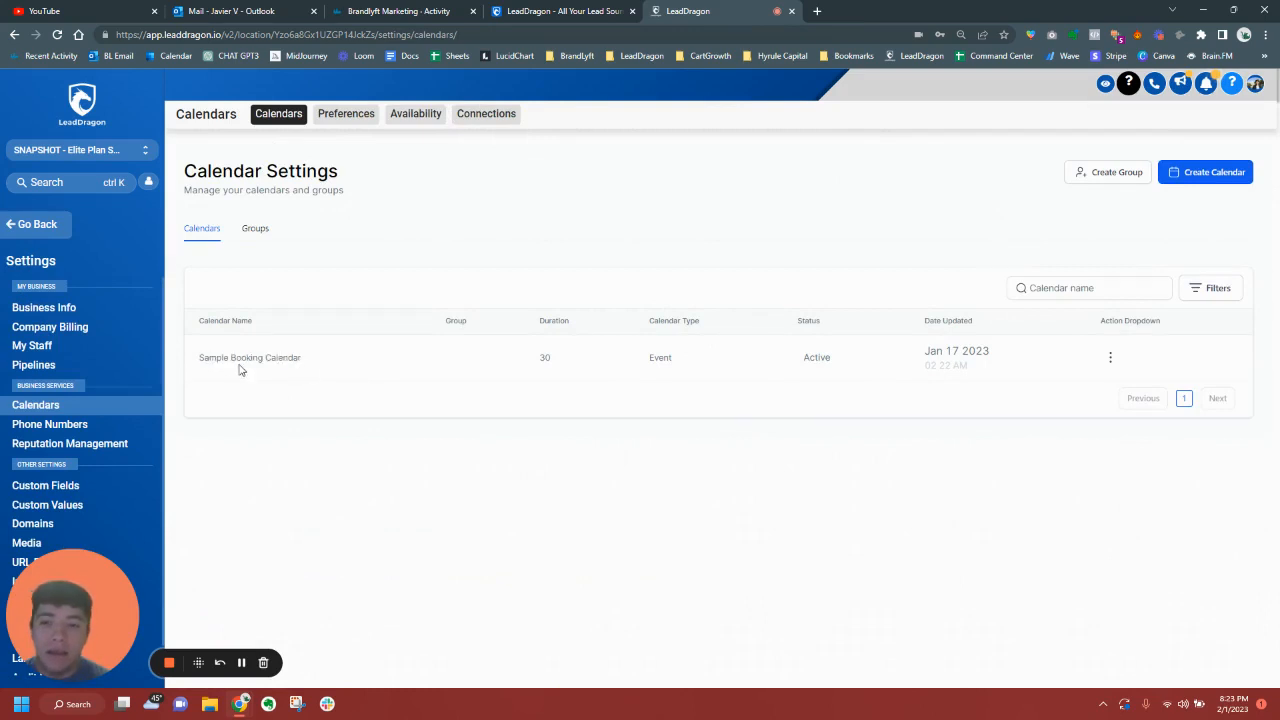
mouse_move(1102, 369)
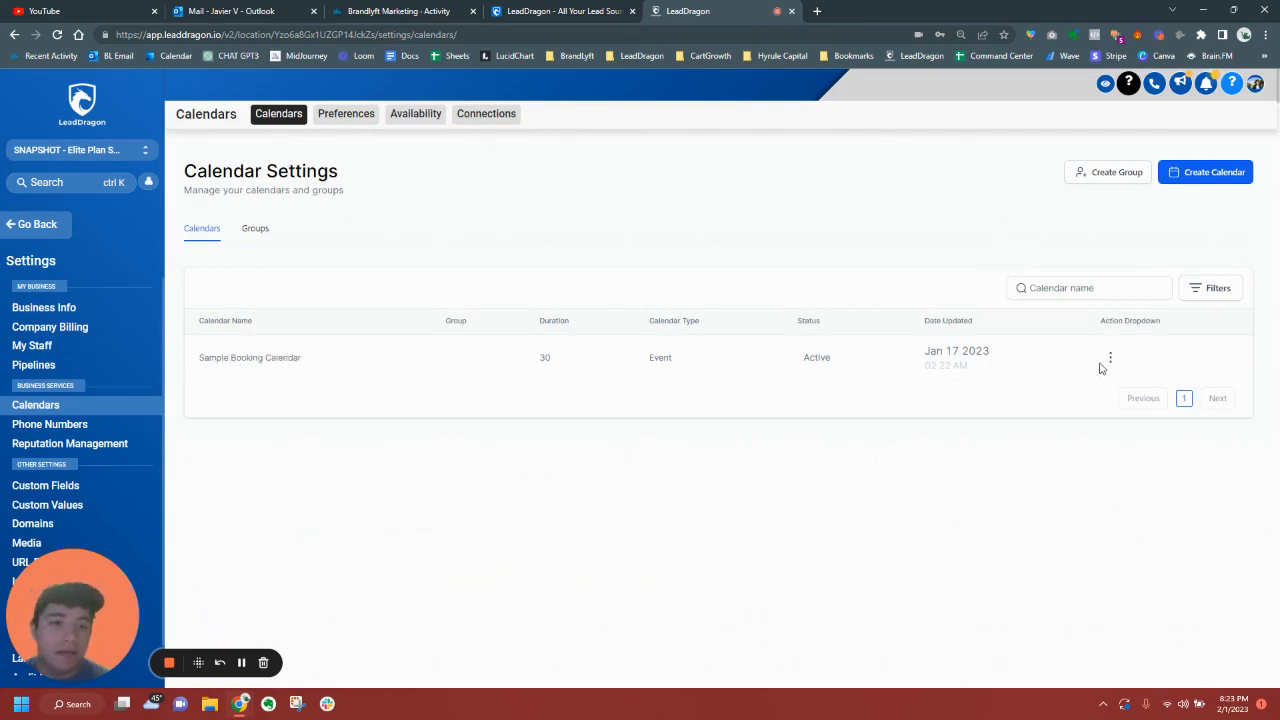
Preview the Sample Booking Calendar's booking link from its actions, then return to calendar settings
left_click(1110, 357)
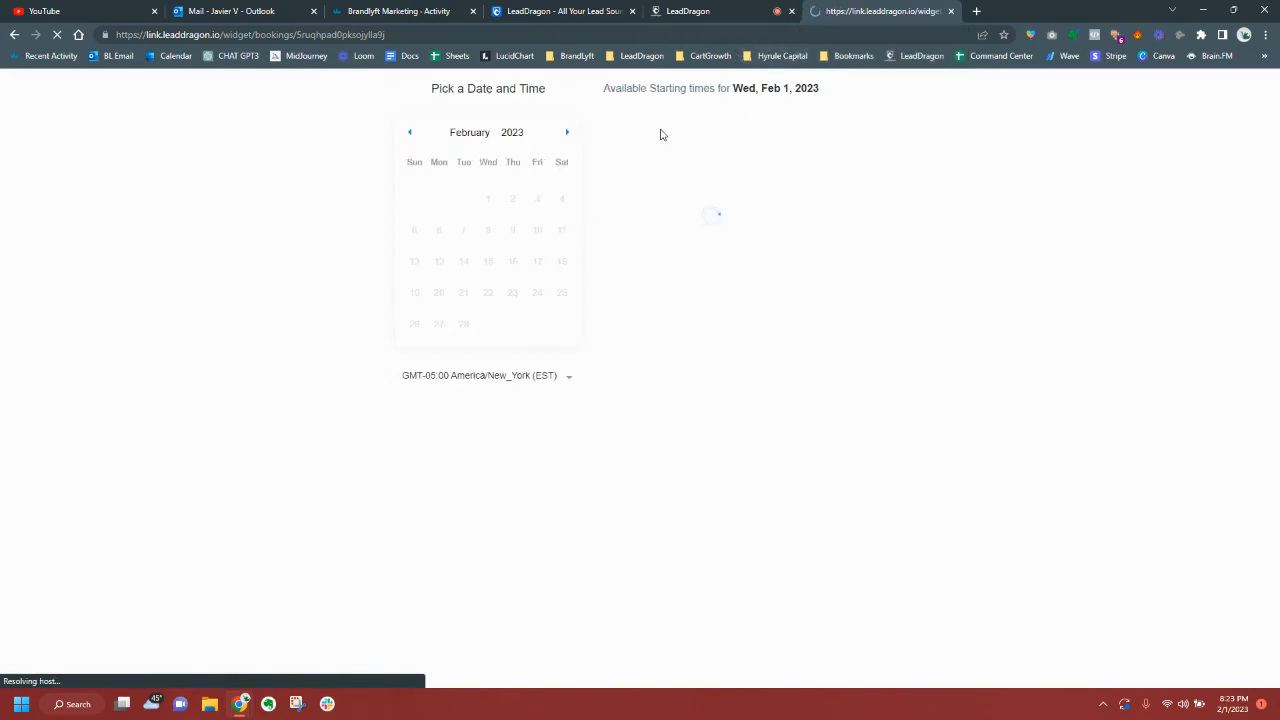
left_click(513, 198)
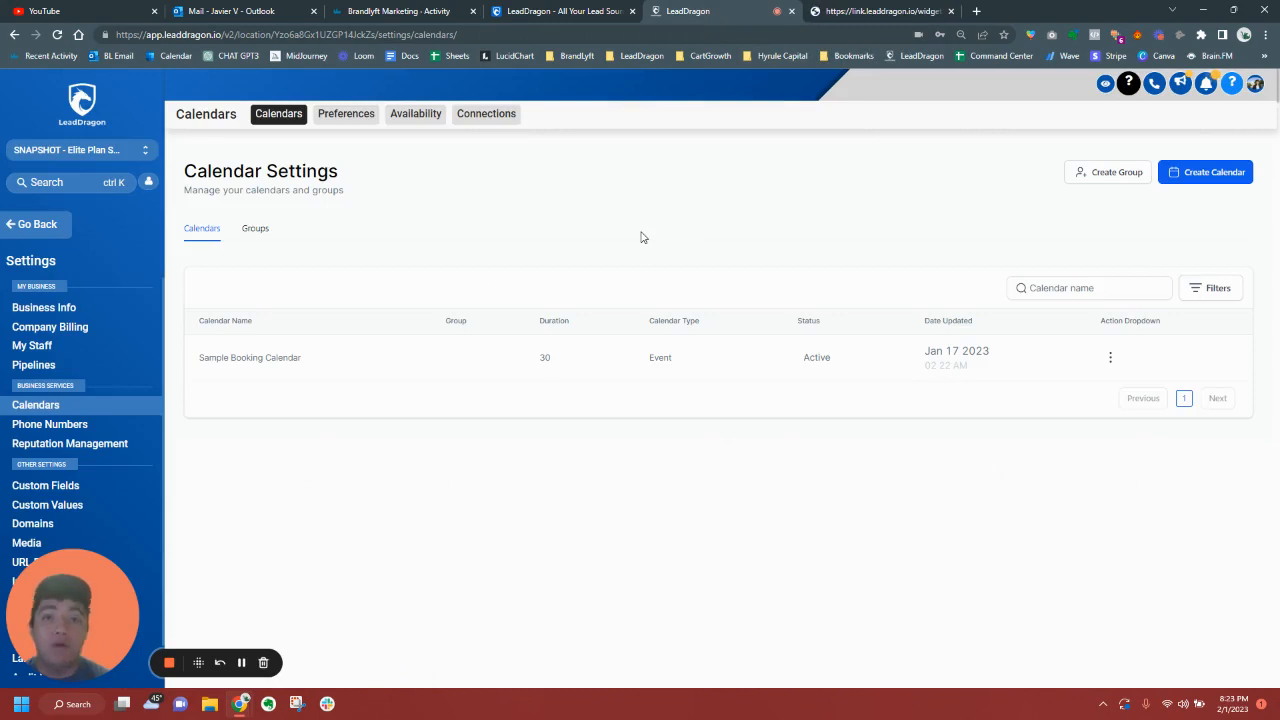
mouse_move(715, 376)
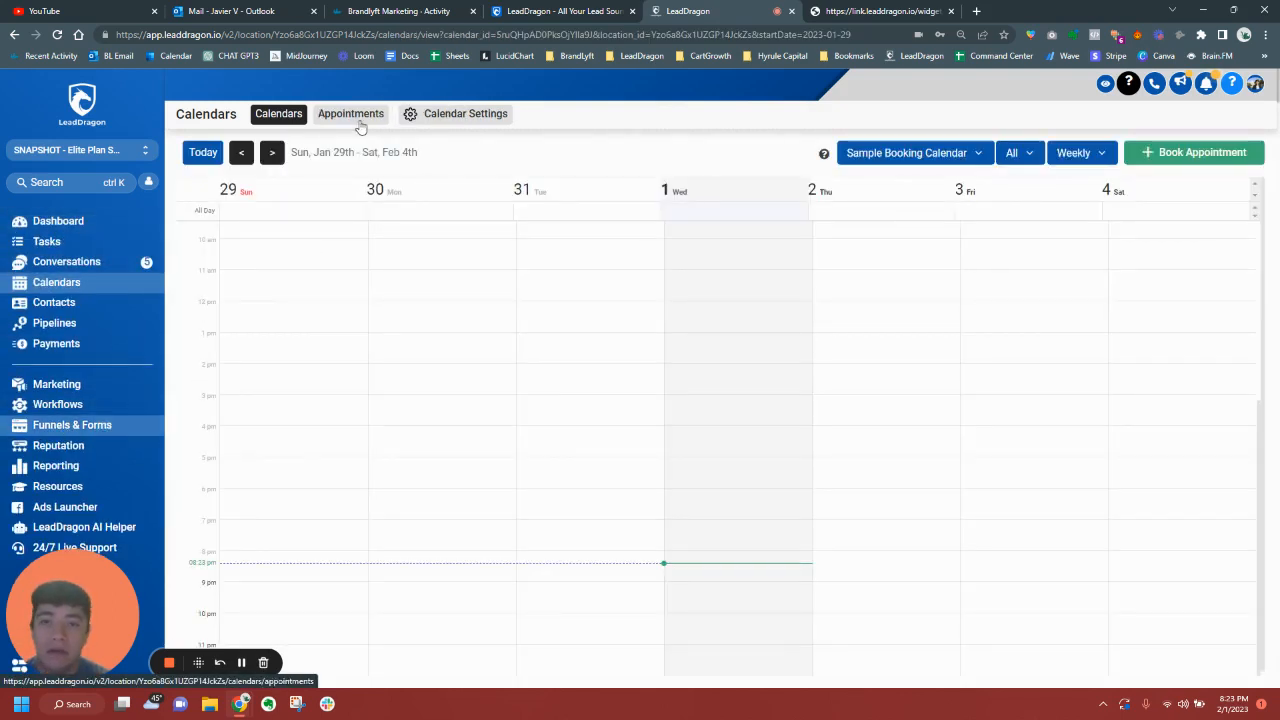
Page forward and back through the Funnel Template Library, then head to Resources
left_click(72, 424)
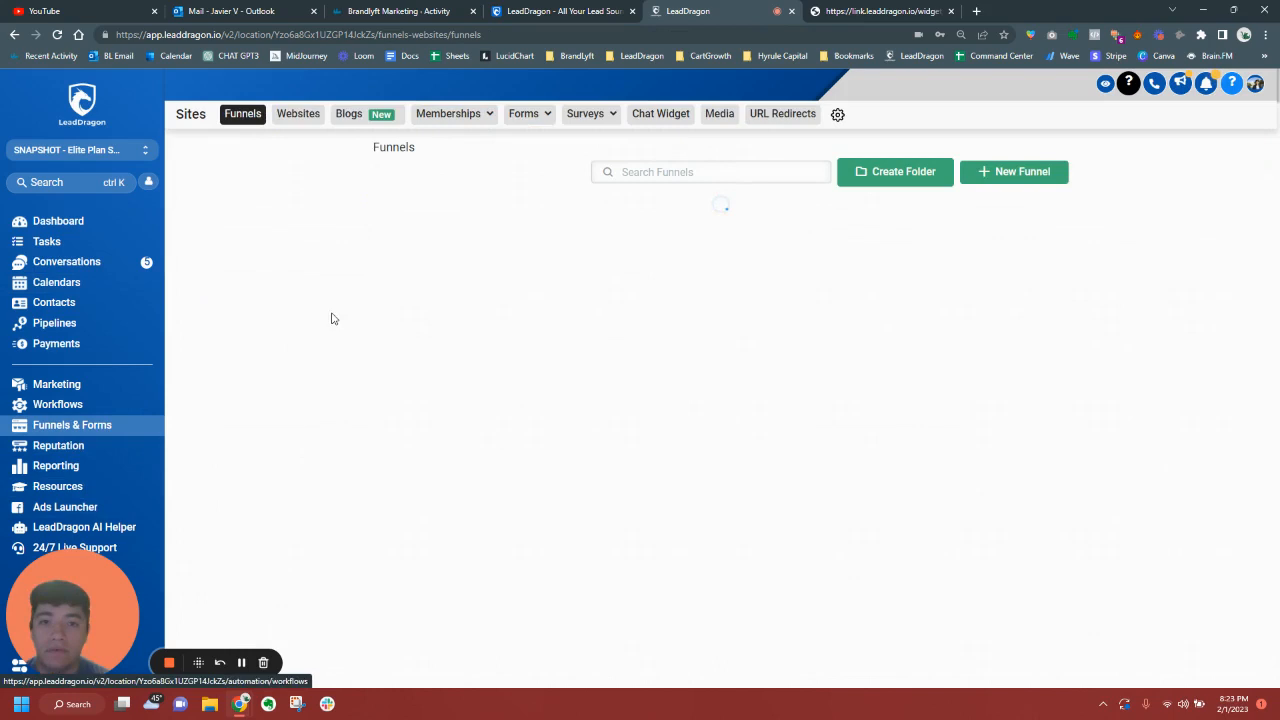
mouse_move(293, 356)
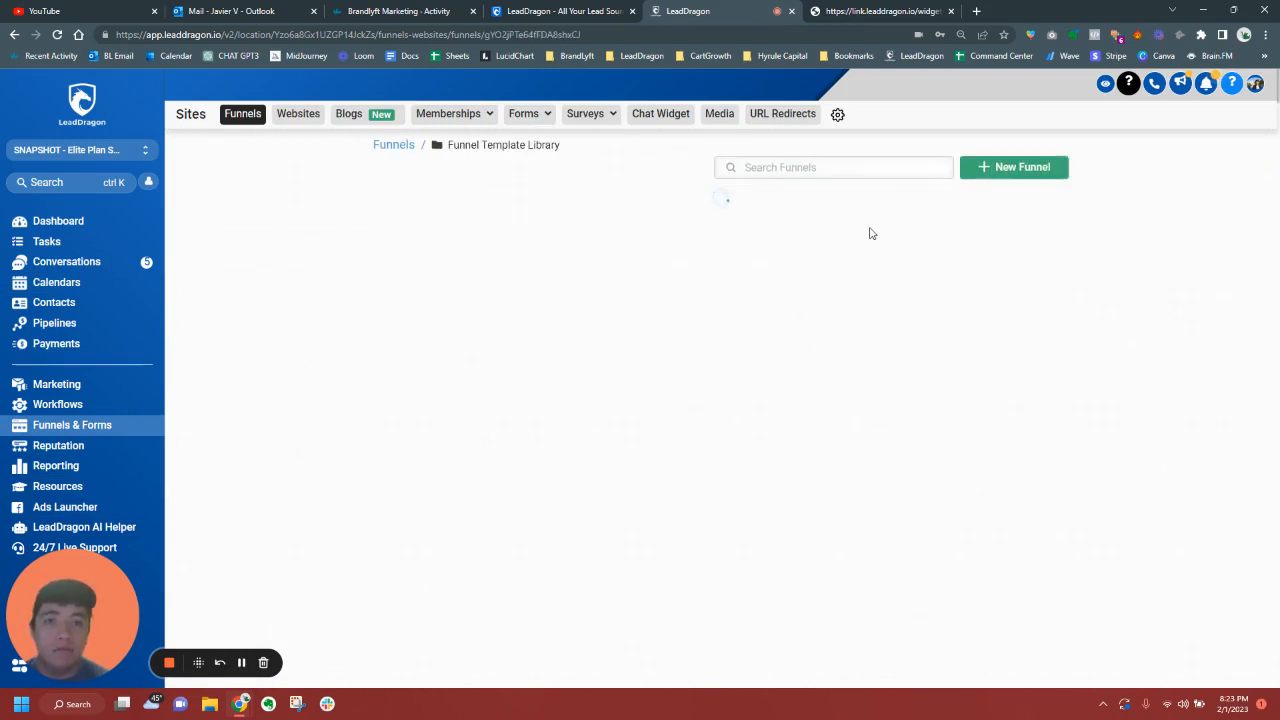
mouse_move(720, 227)
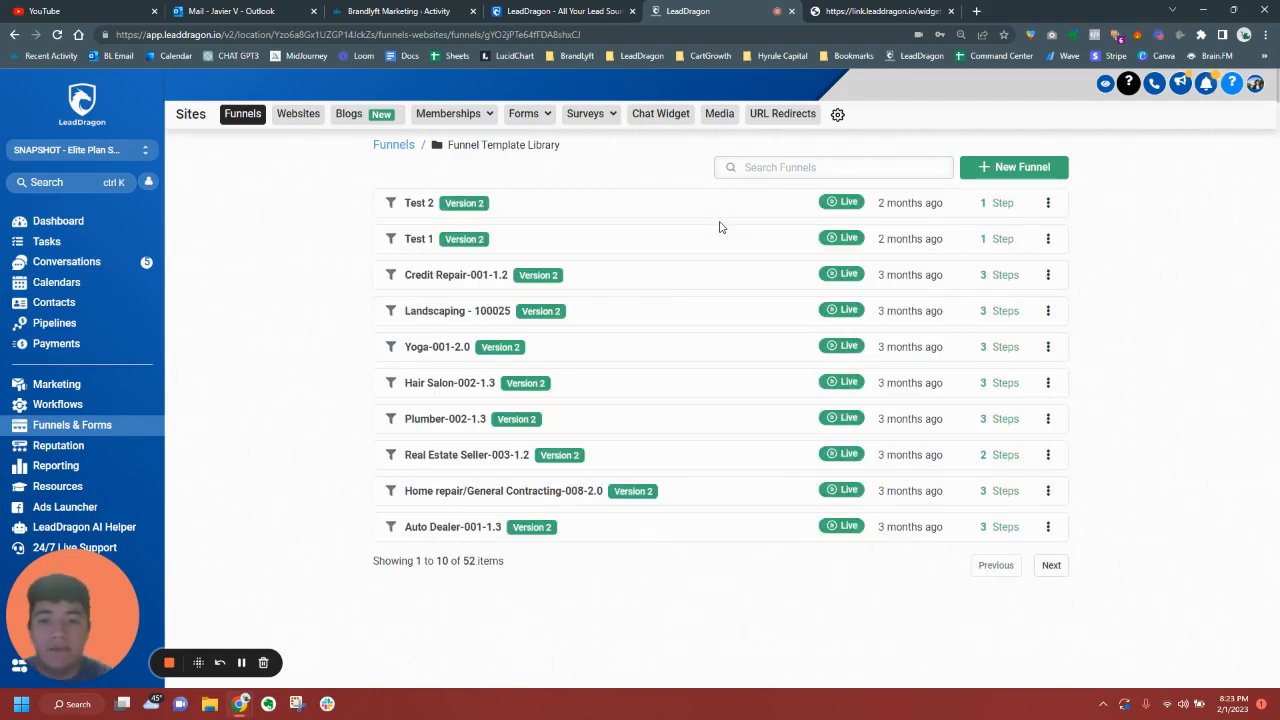
mouse_move(463, 250)
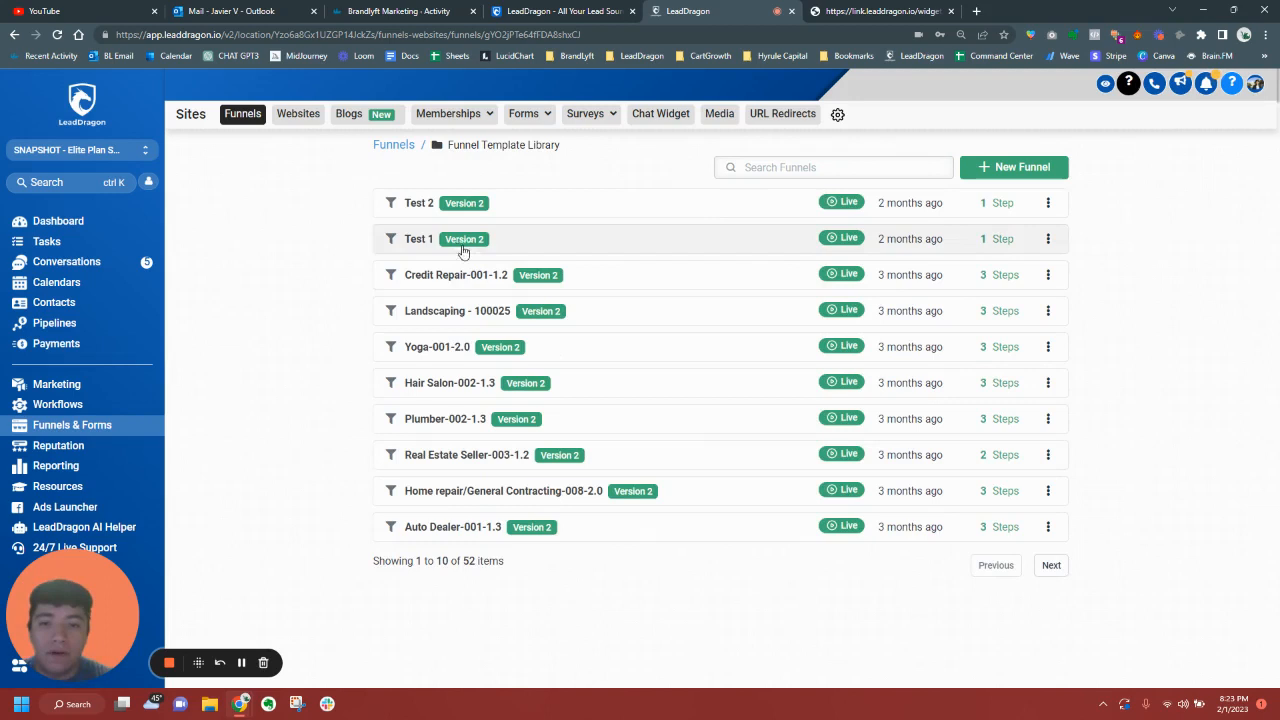
left_click(1051, 565)
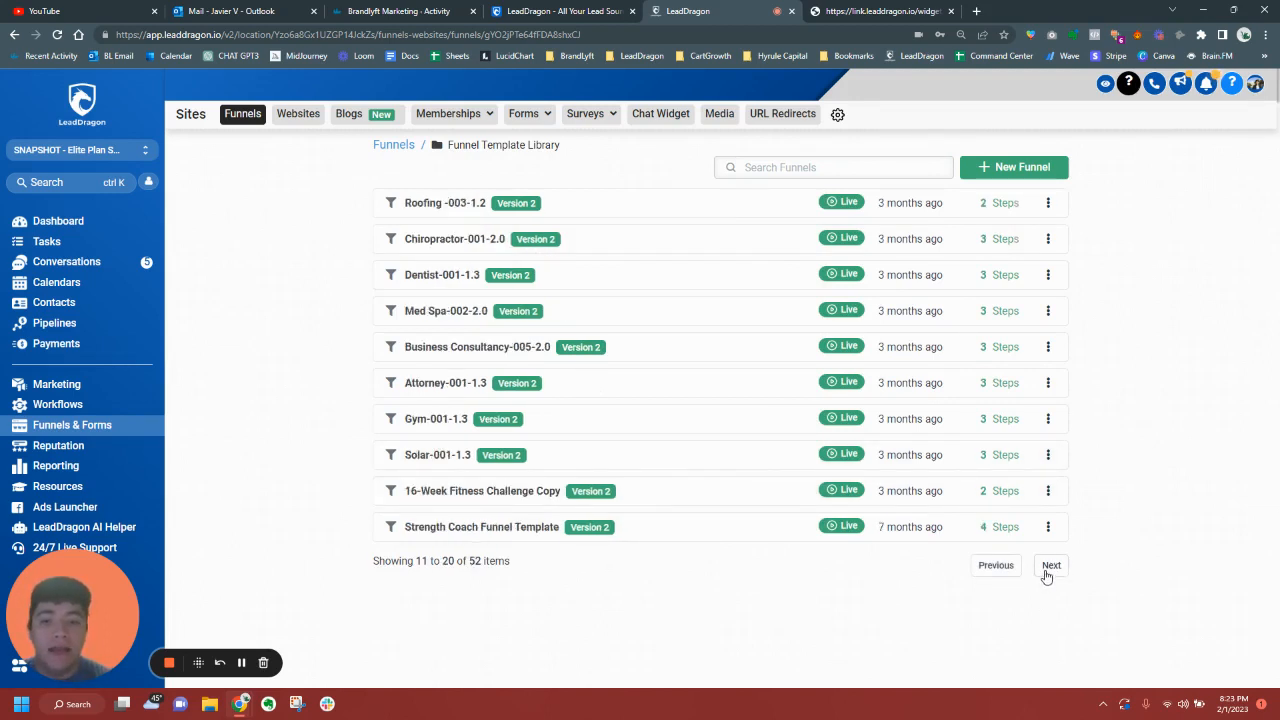
left_click(1051, 565)
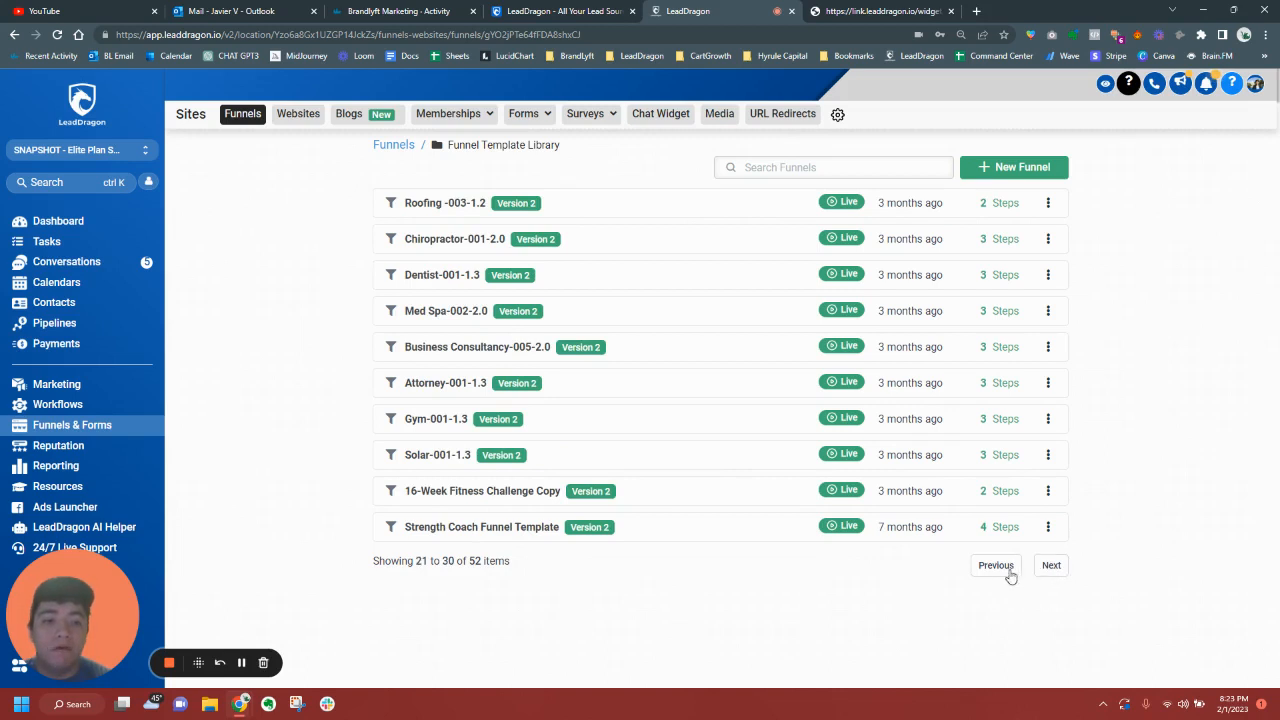
left_click(394, 145)
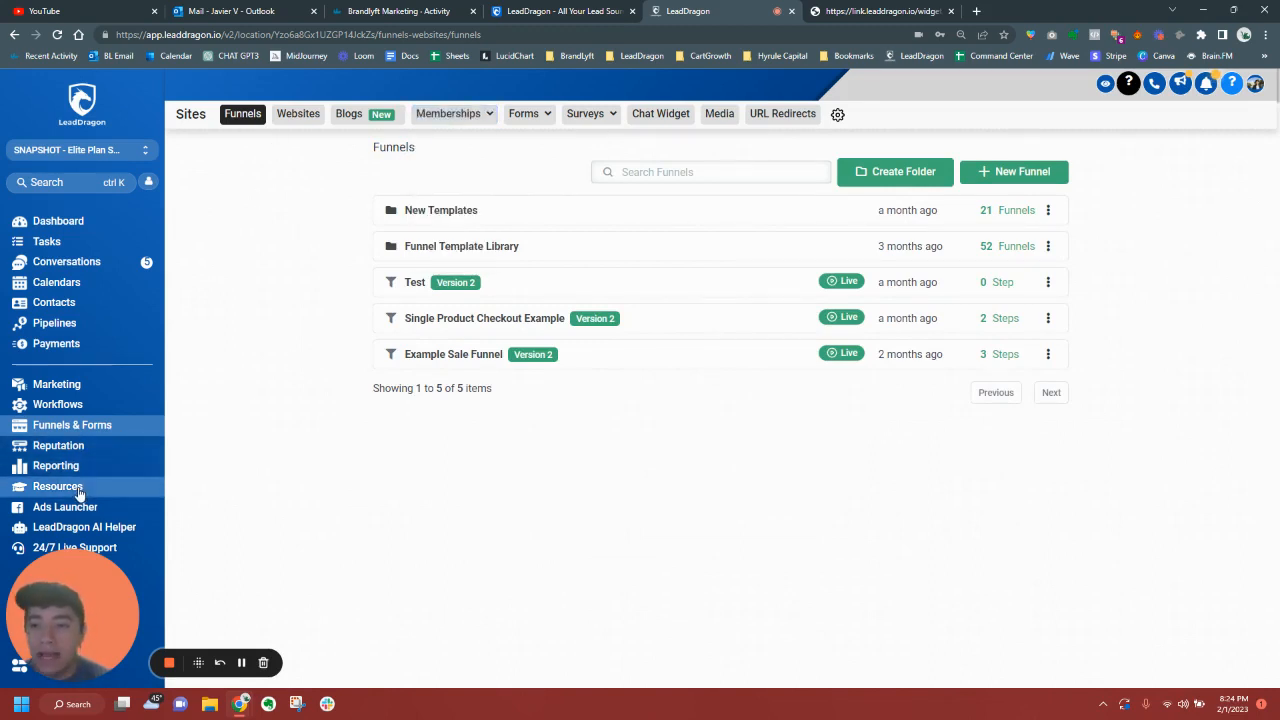
left_click(58, 486)
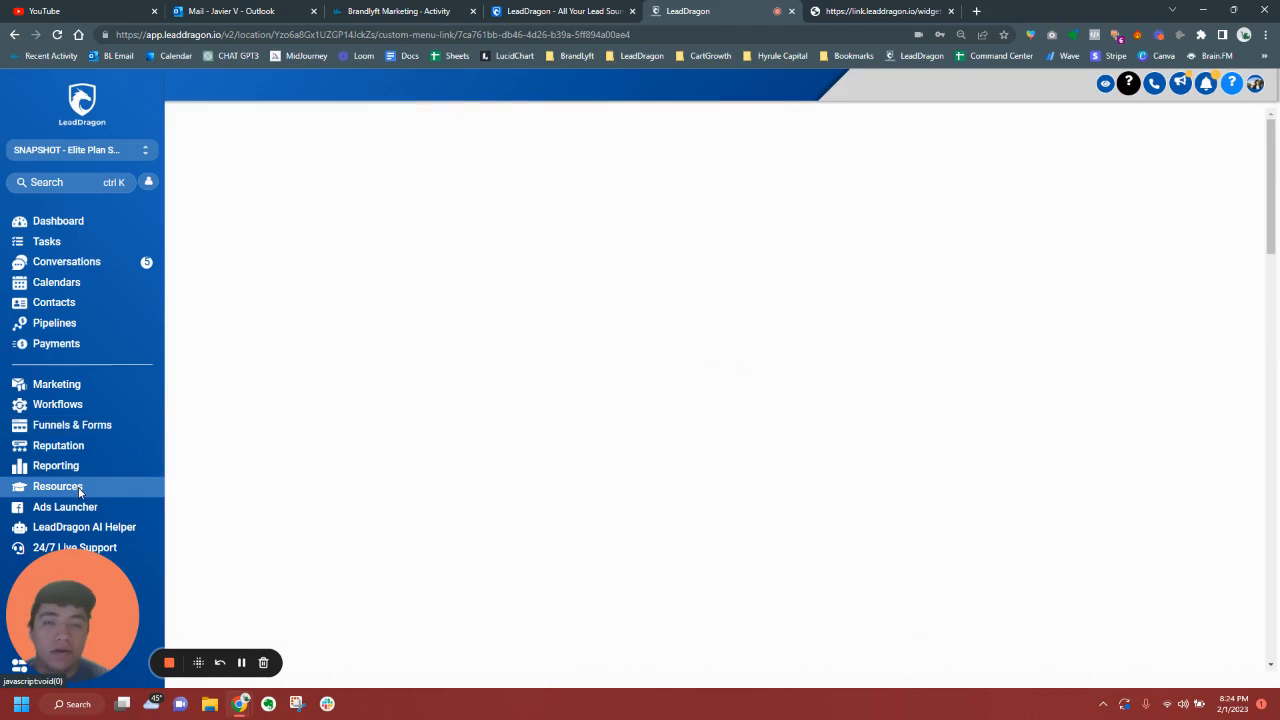
Dismiss the FastTrack registration popup and browse the done-for-you services and office hours cards
left_click(58, 486)
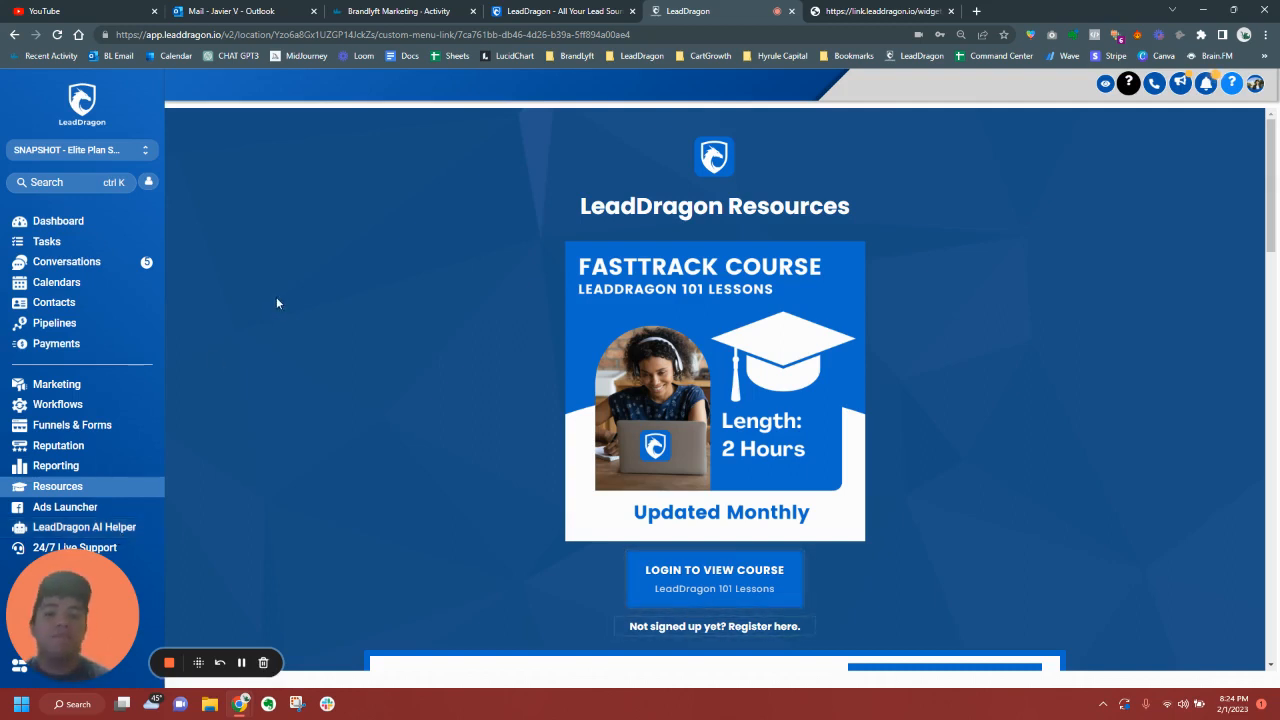
mouse_move(1247, 348)
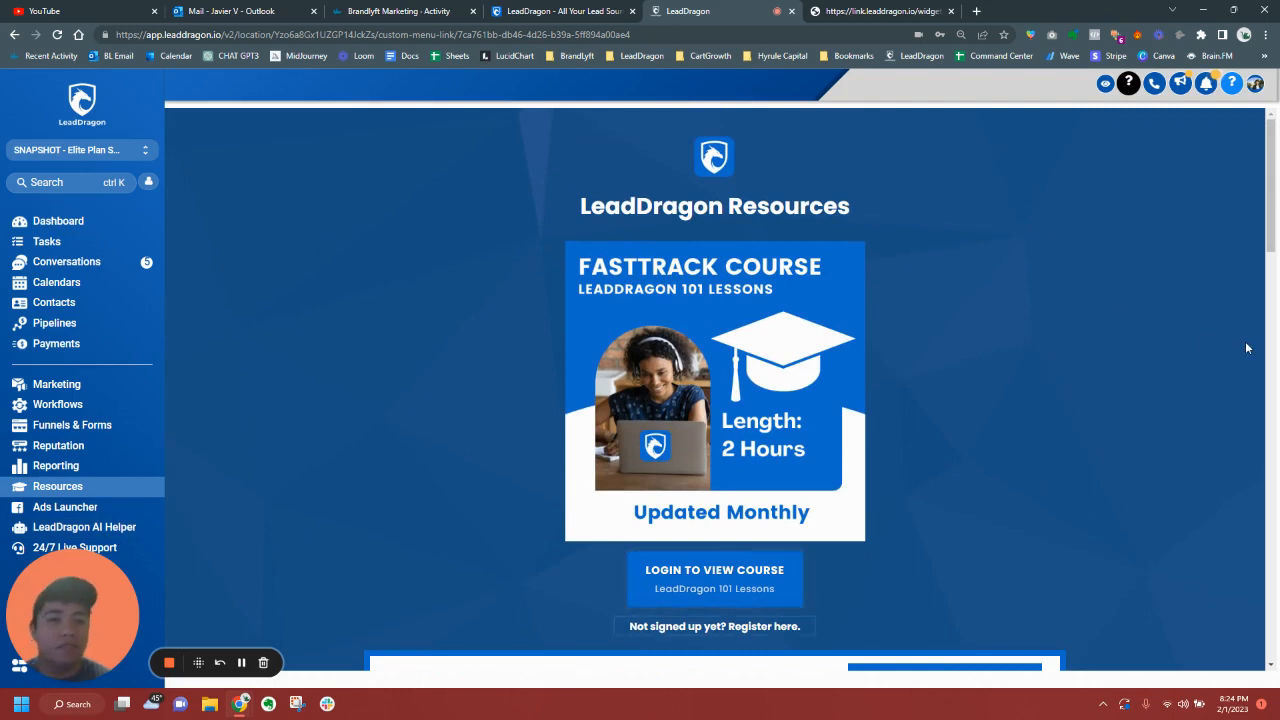
scroll("down", 3)
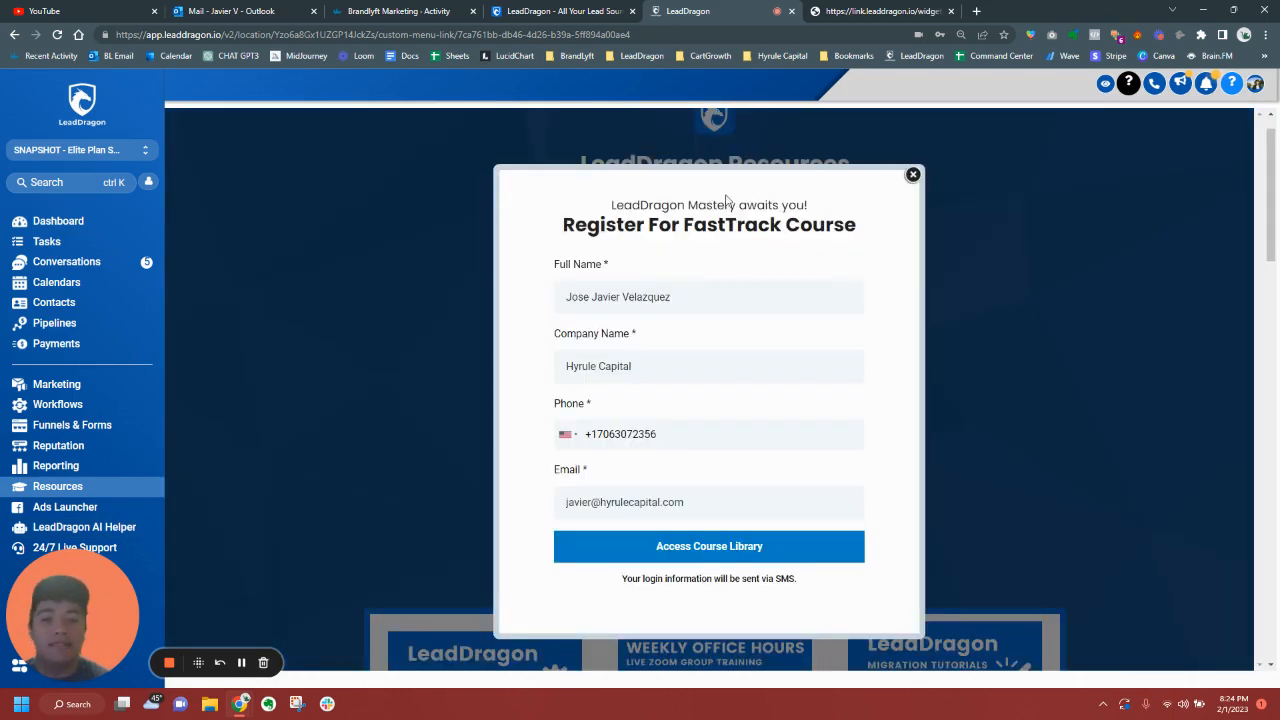
mouse_move(843, 271)
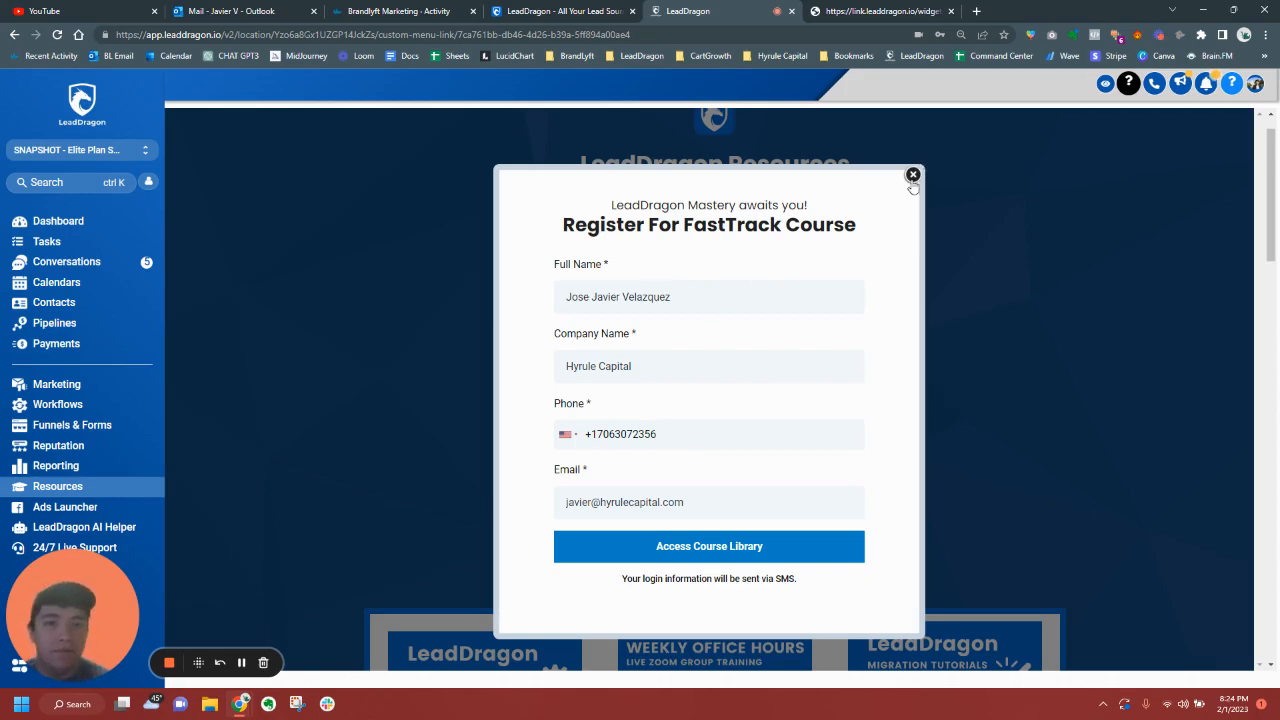
left_click(911, 175)
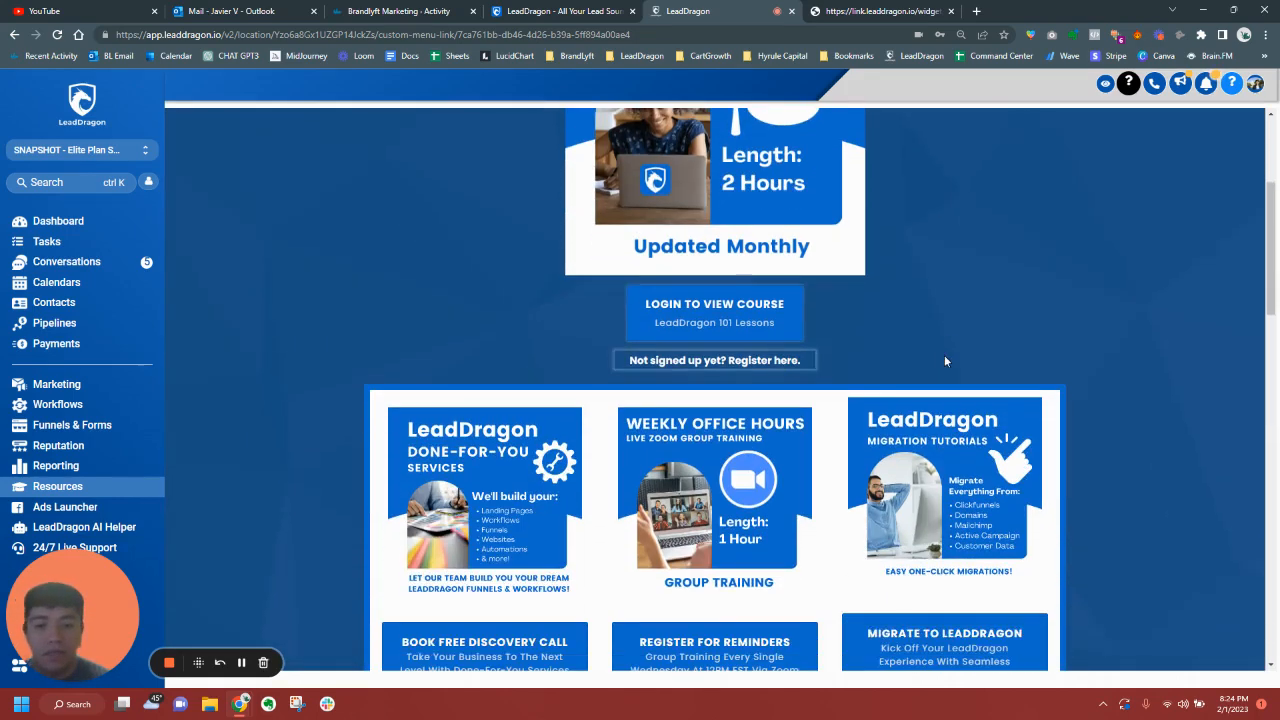
scroll("down", 3)
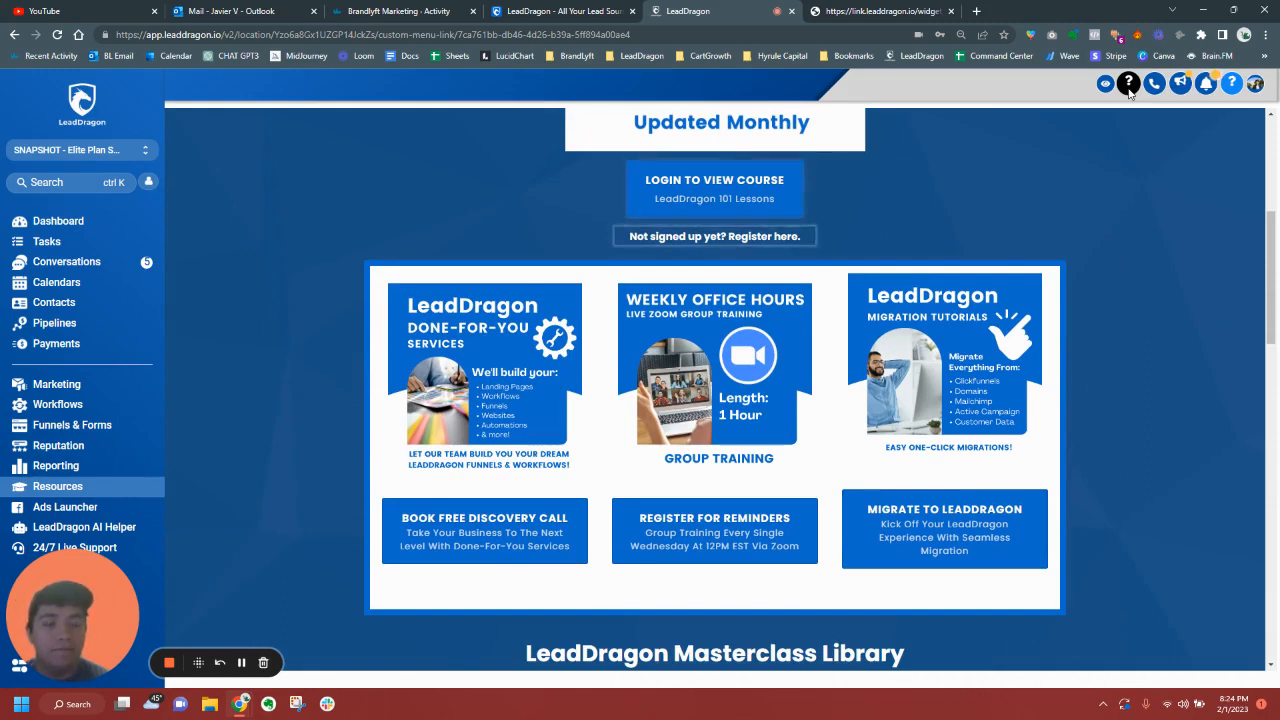
left_click(1129, 83)
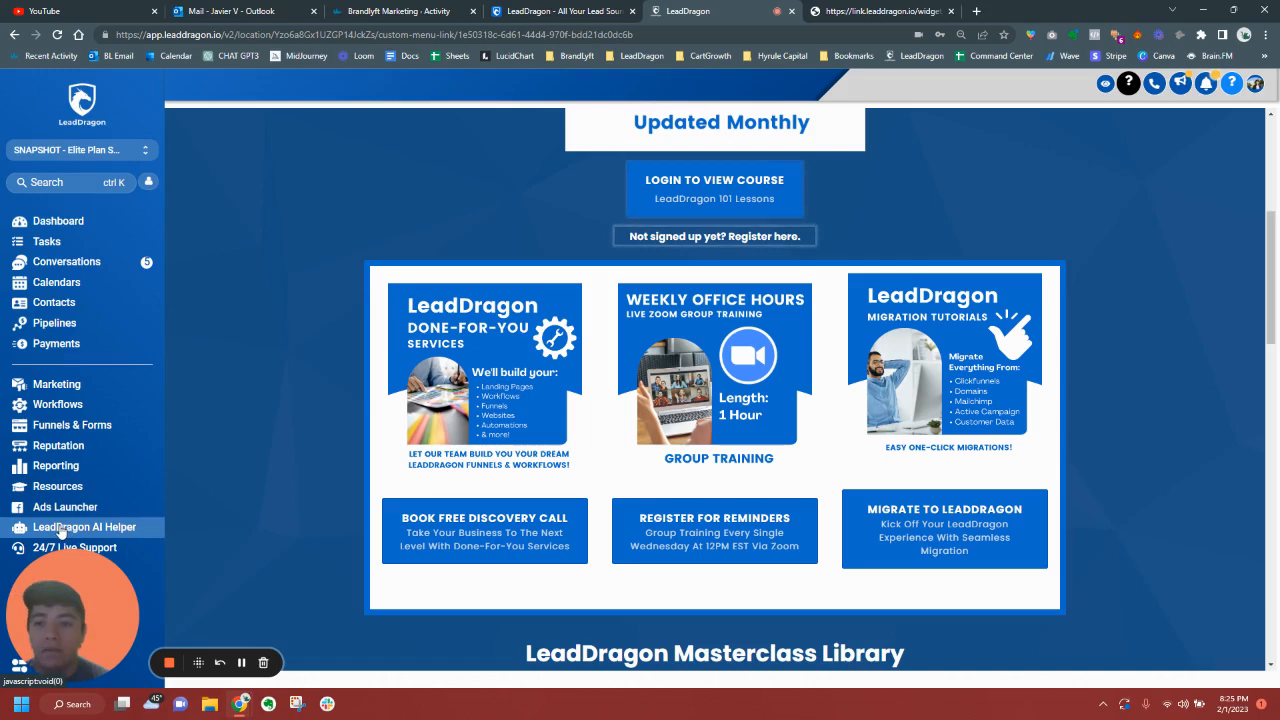
Show the AI Helper's catalogue of writing tools
left_click(84, 527)
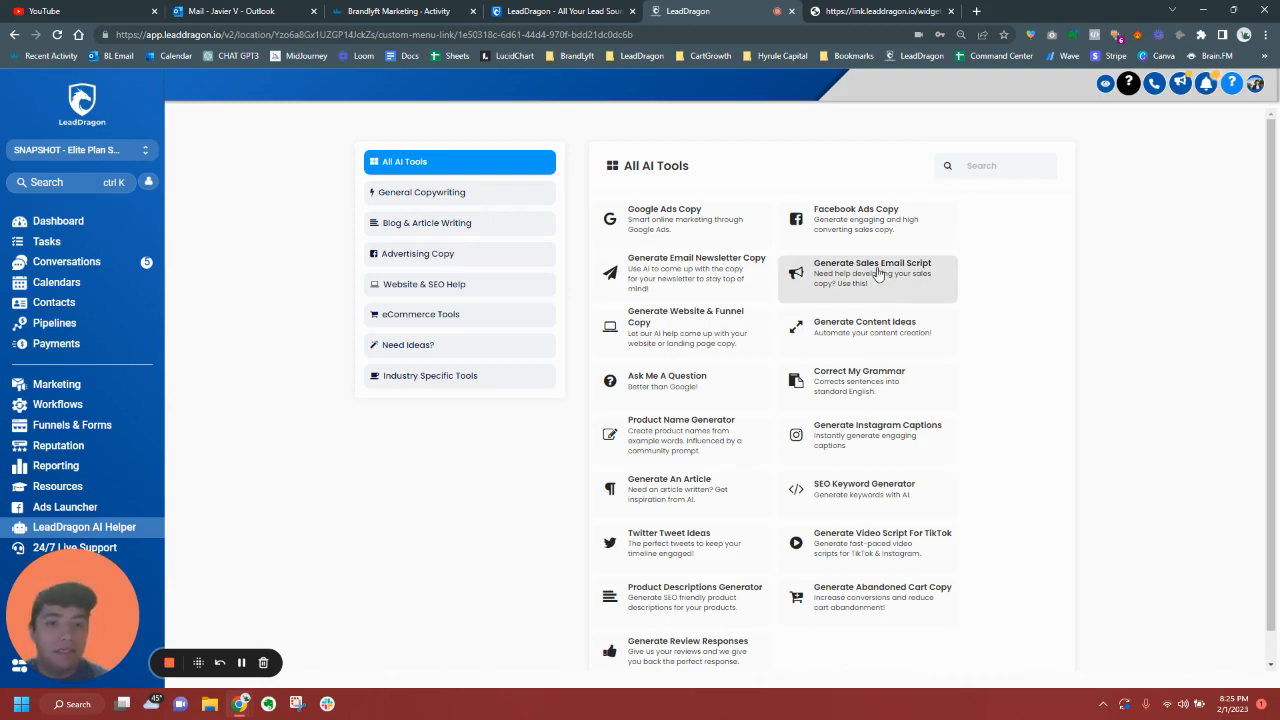
Generate a sales email script for Joes Tequila Co, 'We sell spicy tequila', then return to the tools list
left_click(872, 272)
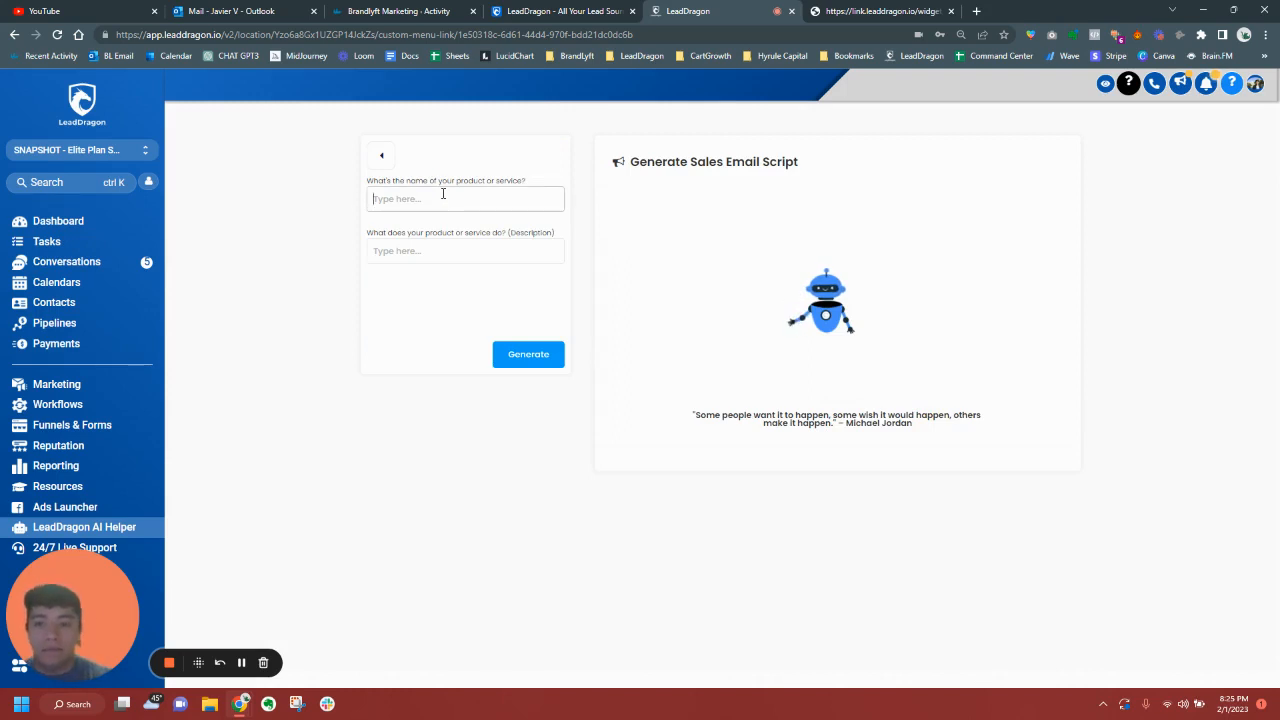
type("Joes Tequila Co")
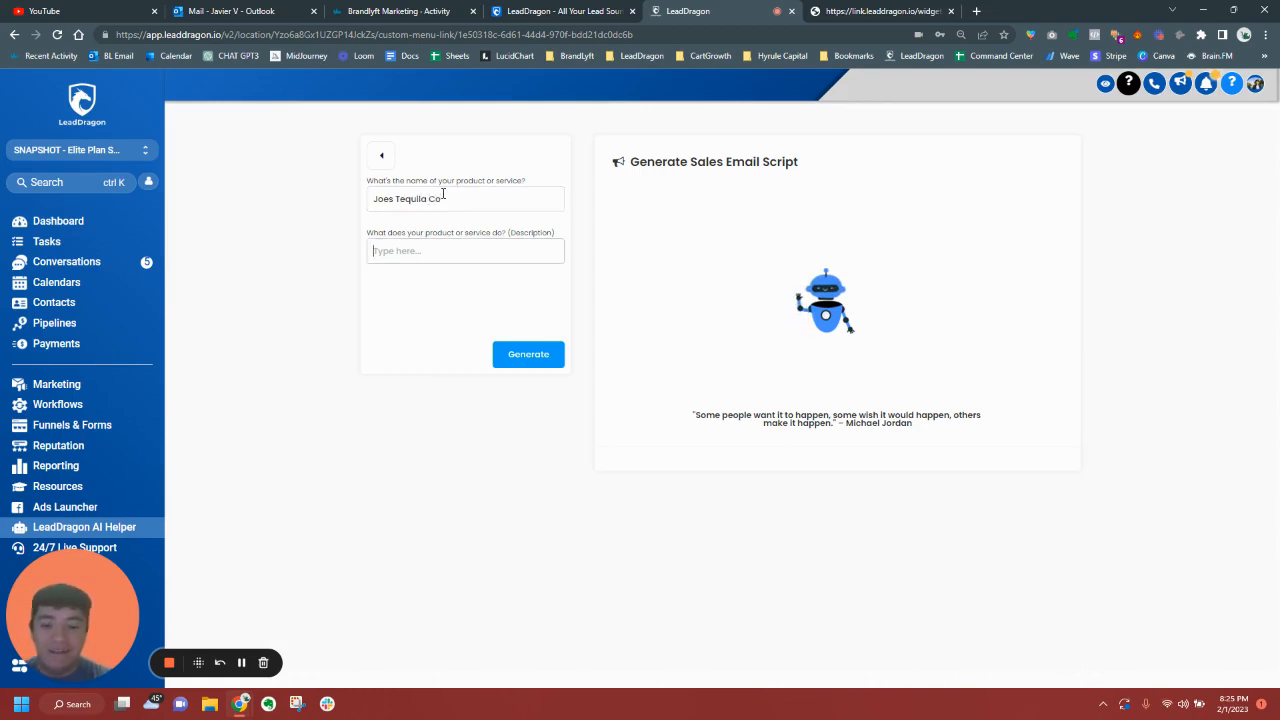
type("We sell")
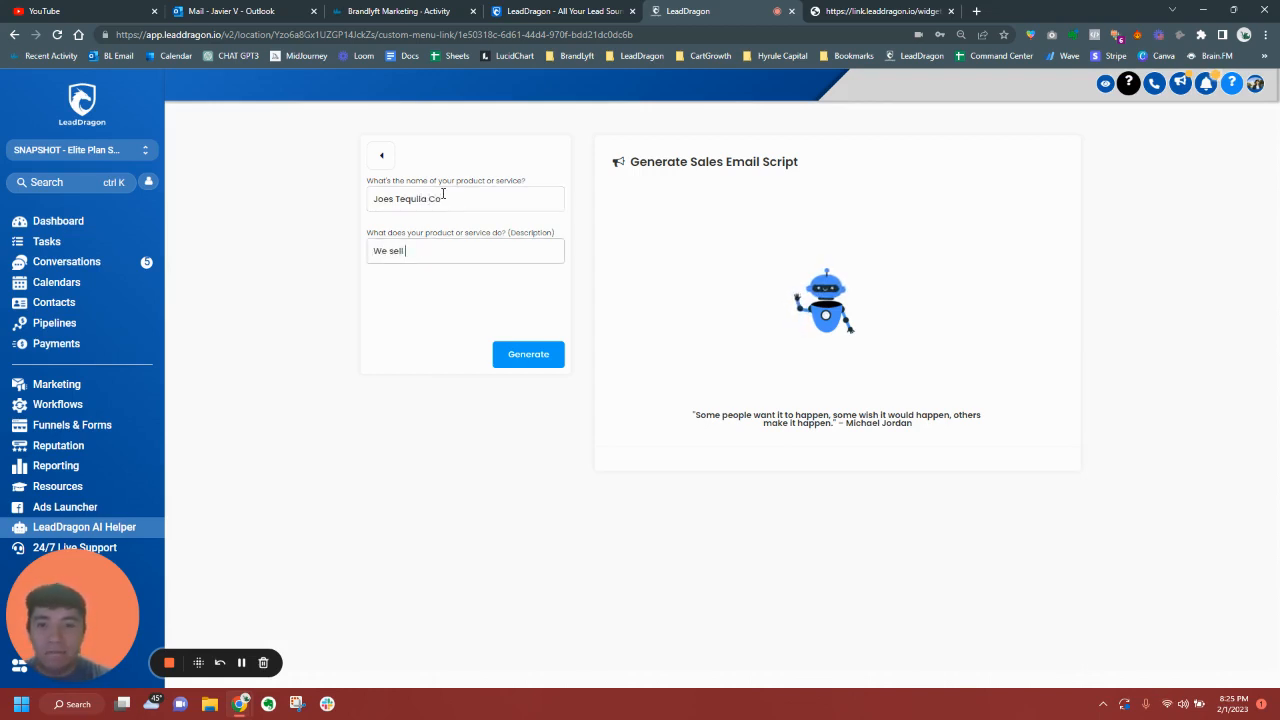
type("tequila that i")
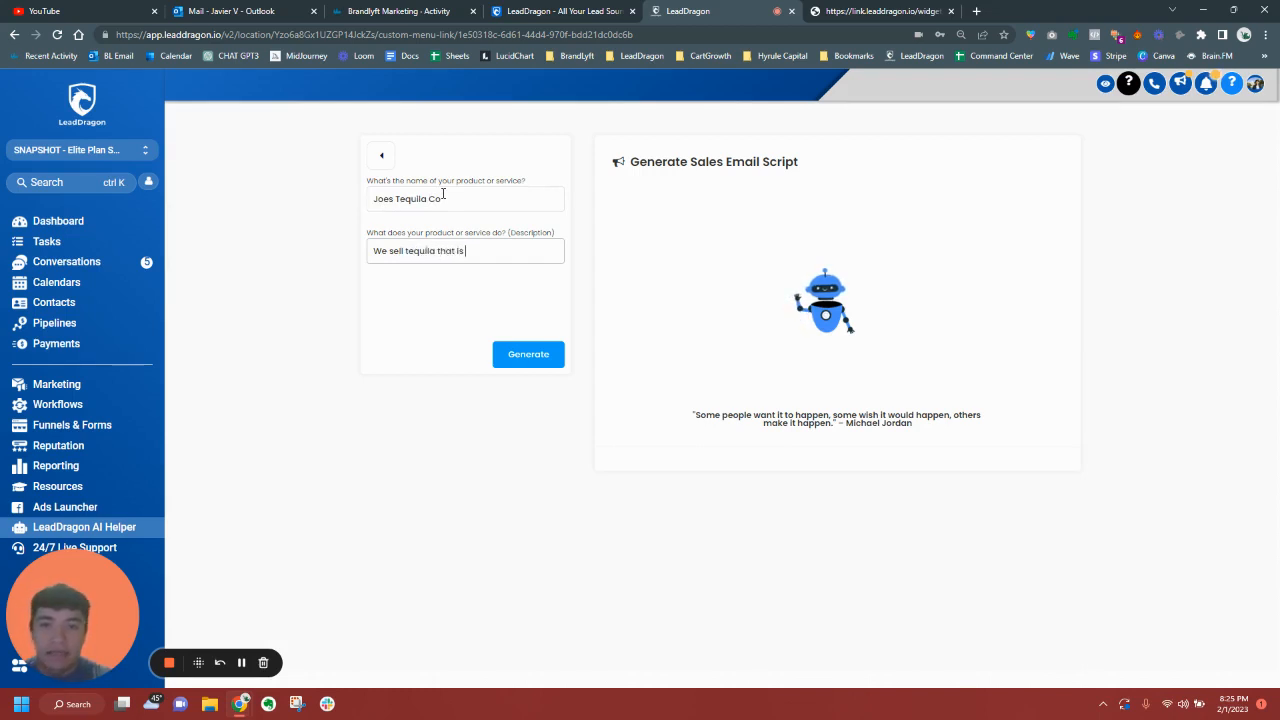
type("spicy")
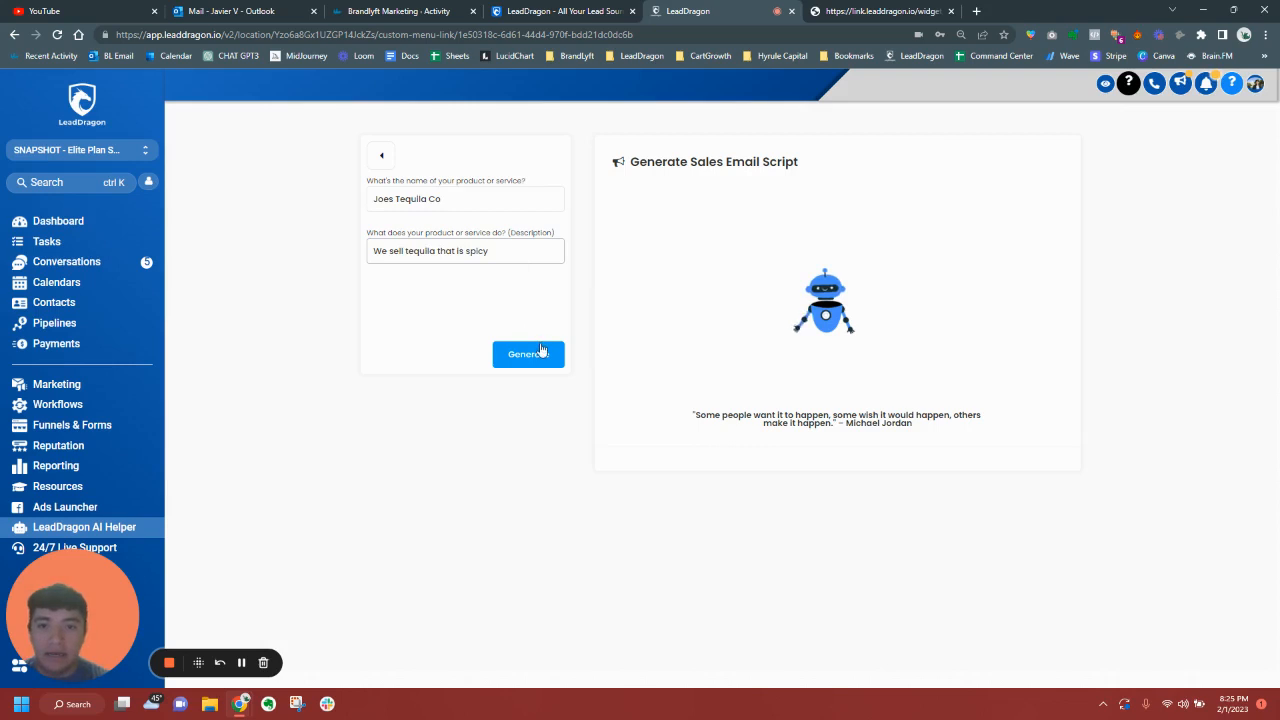
left_click(528, 354)
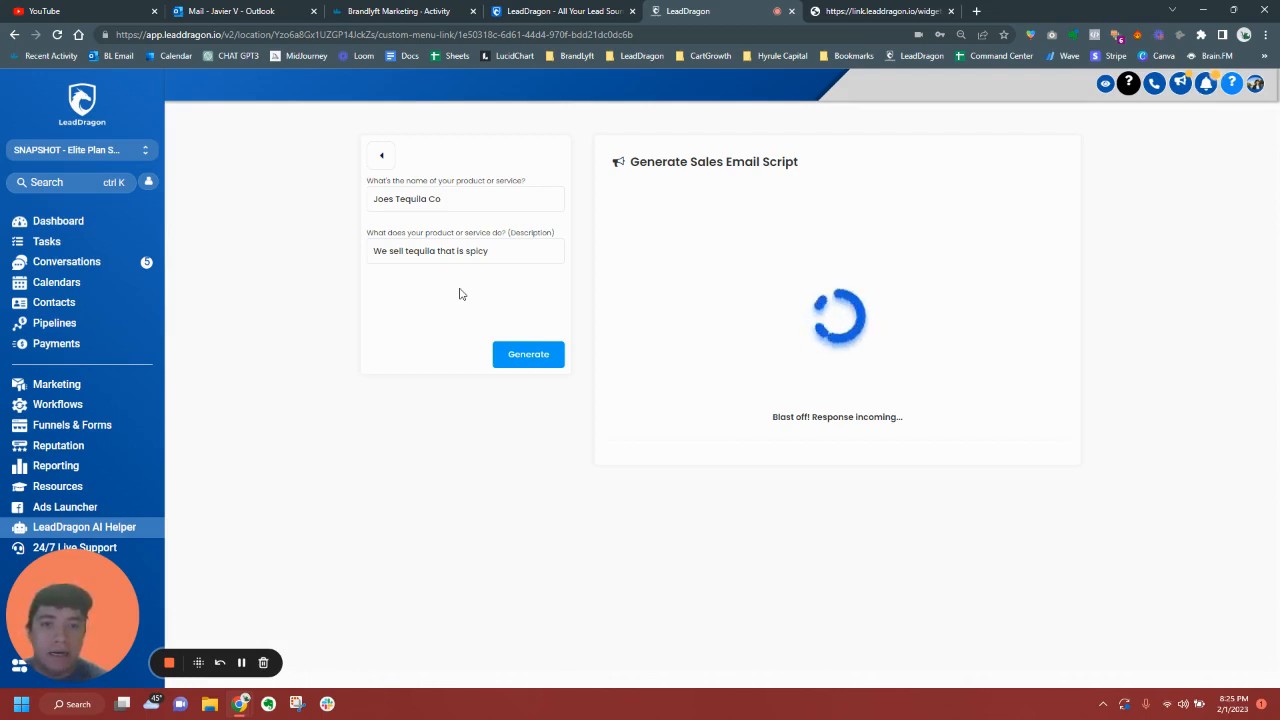
mouse_move(785, 345)
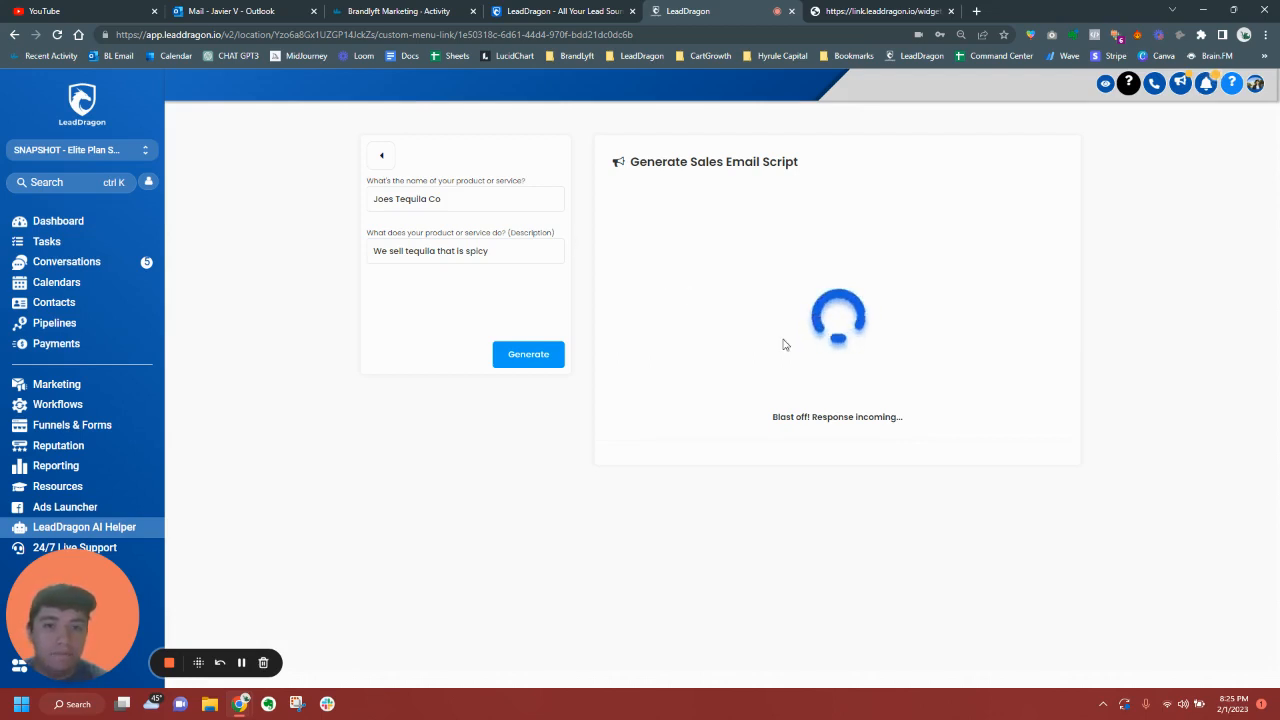
left_click(528, 354)
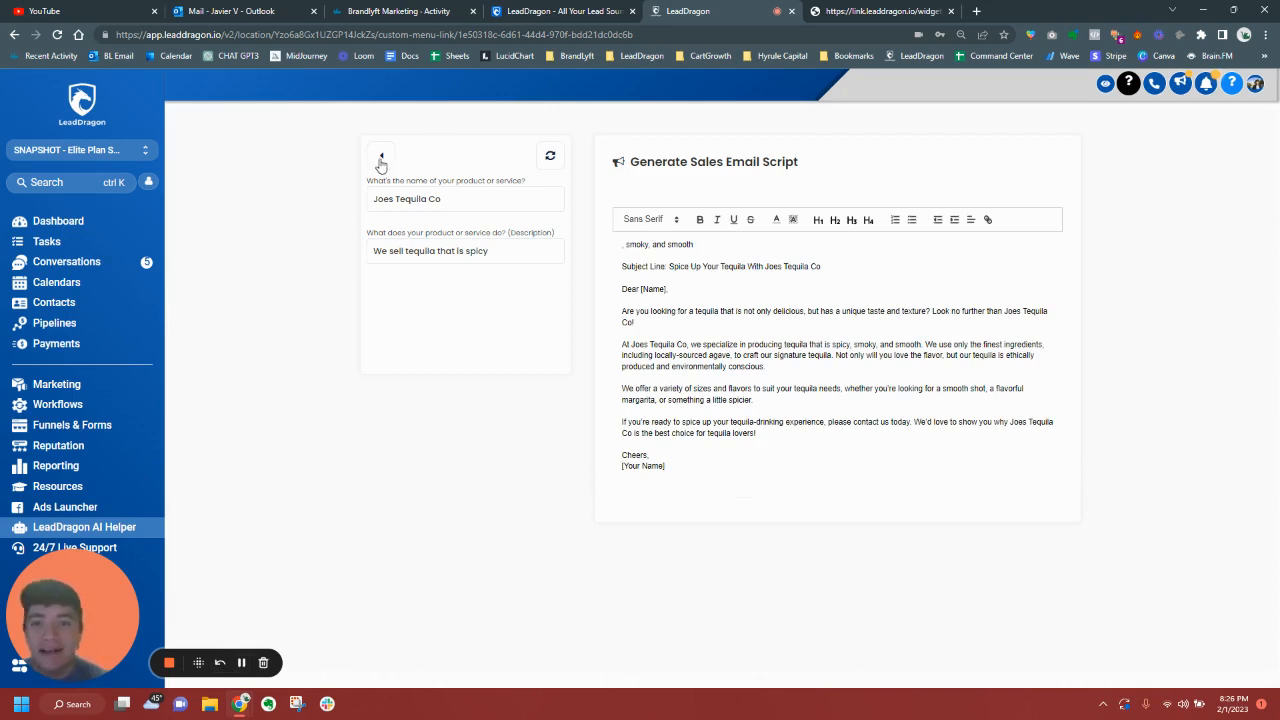
left_click(380, 157)
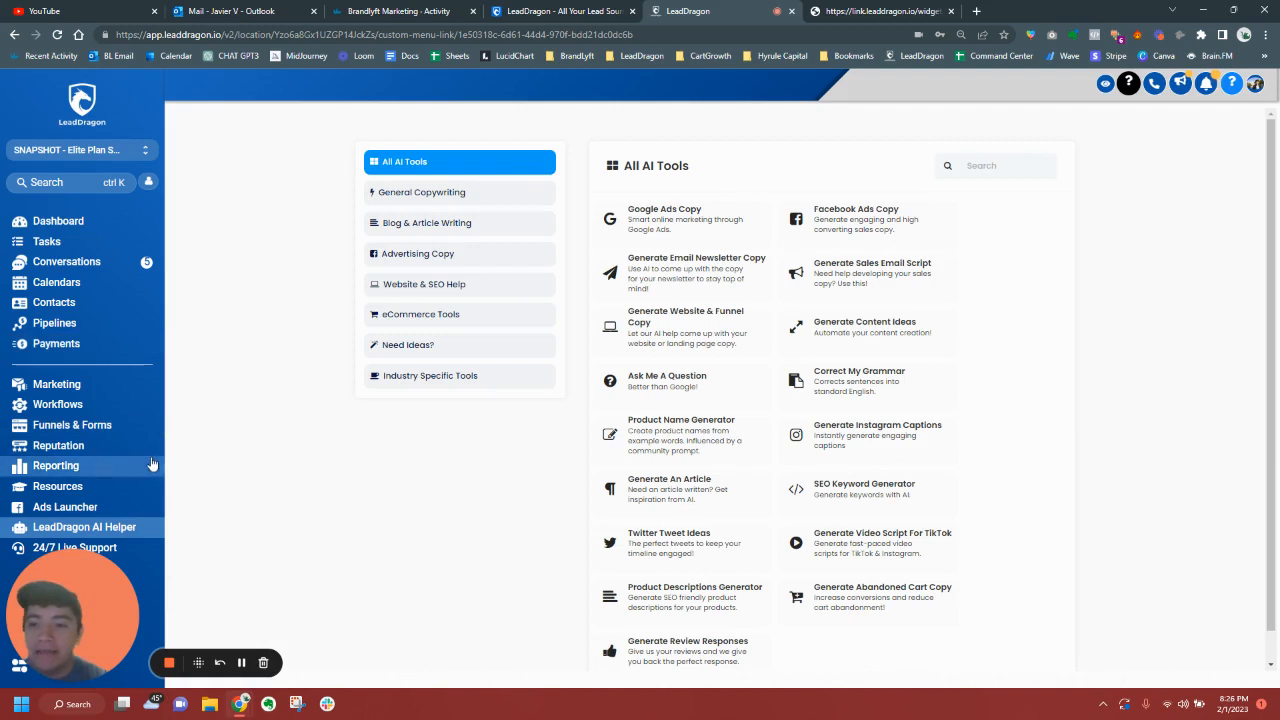
Browse the Workflows folder list: advertising lead channels, calendar, compliance
left_click(57, 404)
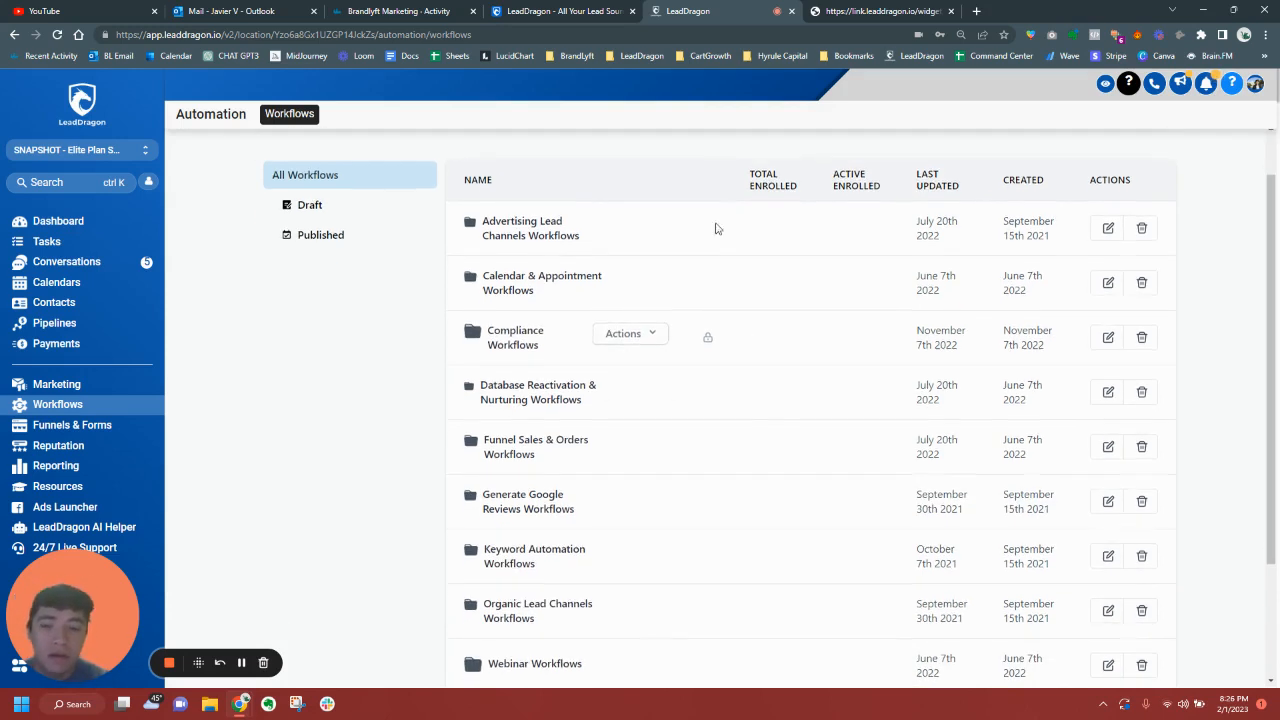
scroll("down", 3)
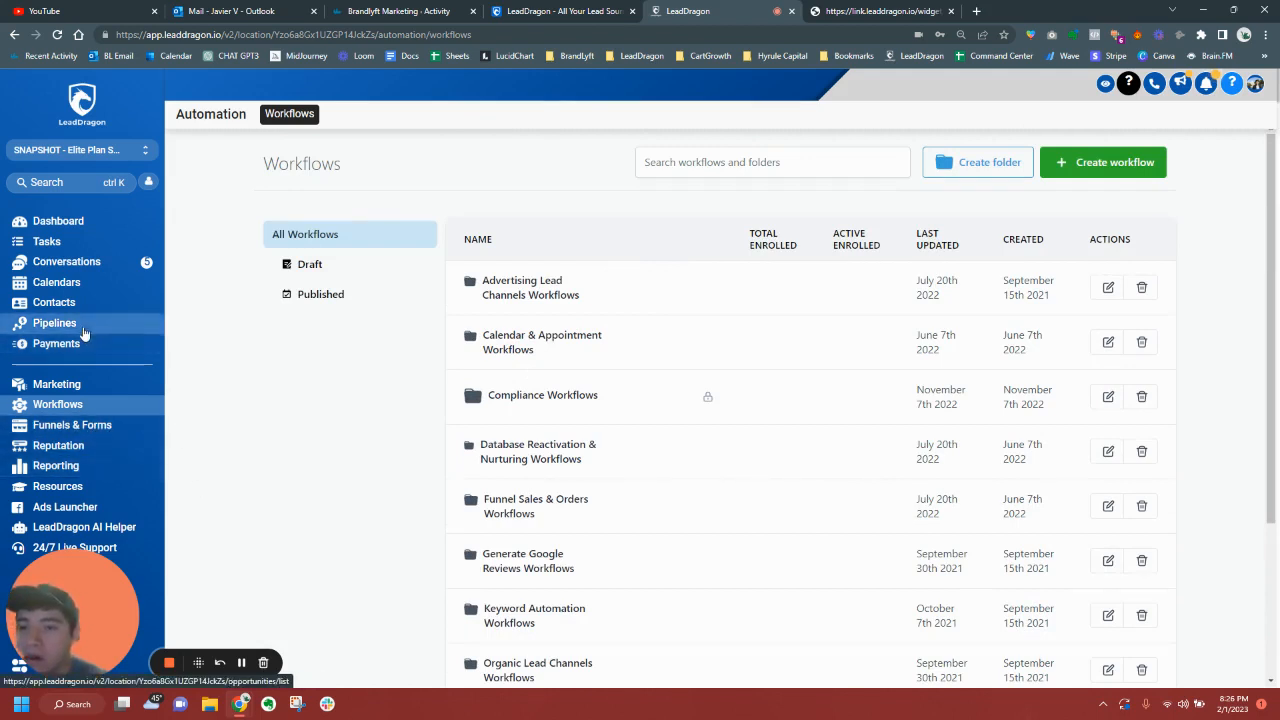
left_click(54, 322)
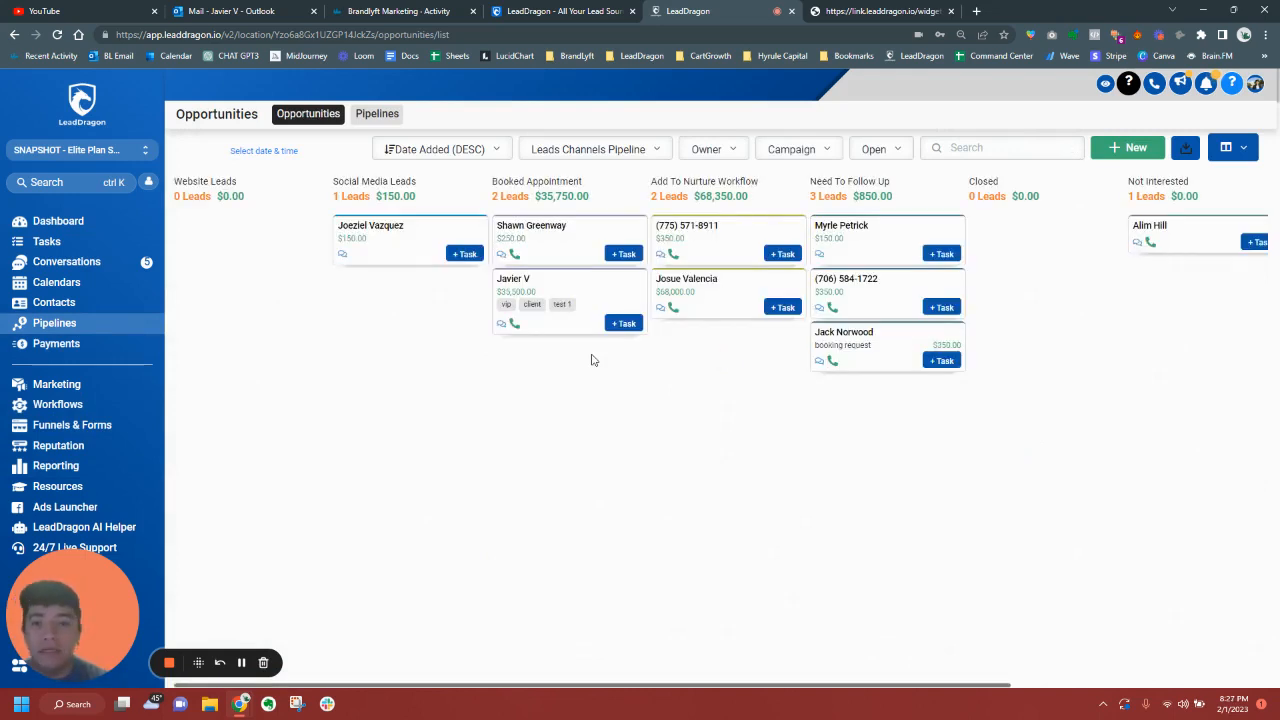
mouse_move(56, 282)
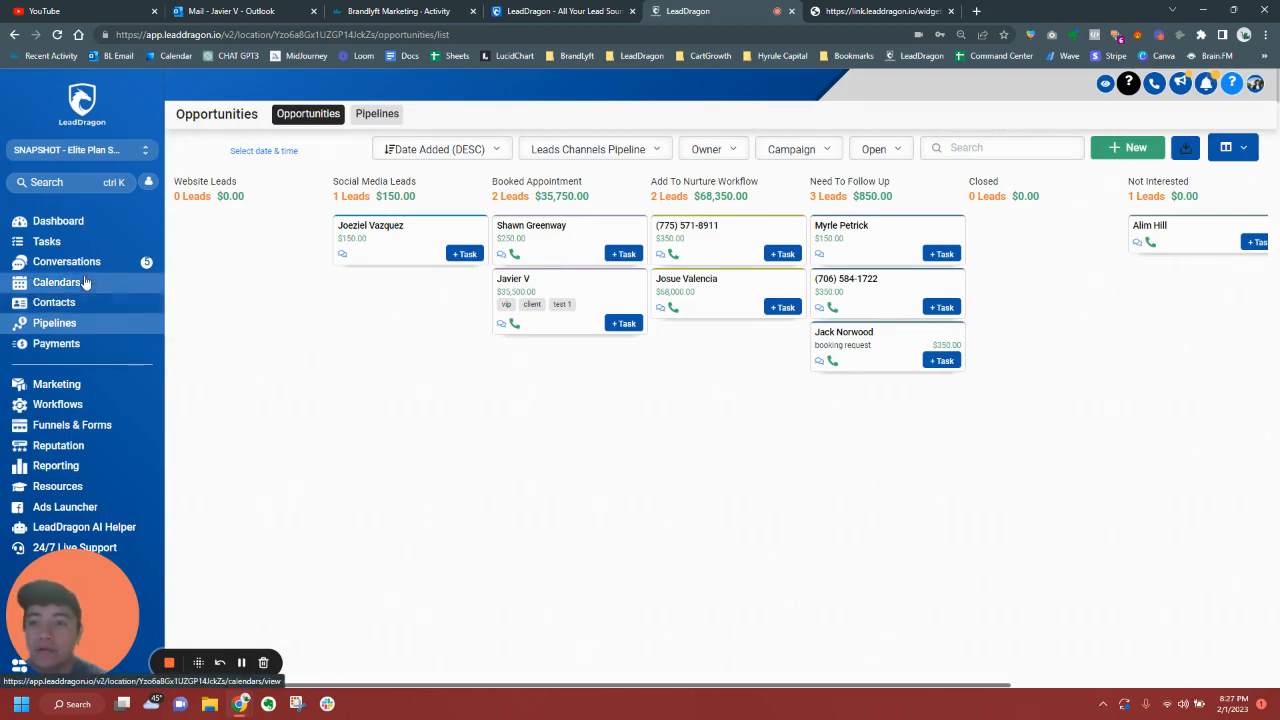
left_click(66, 261)
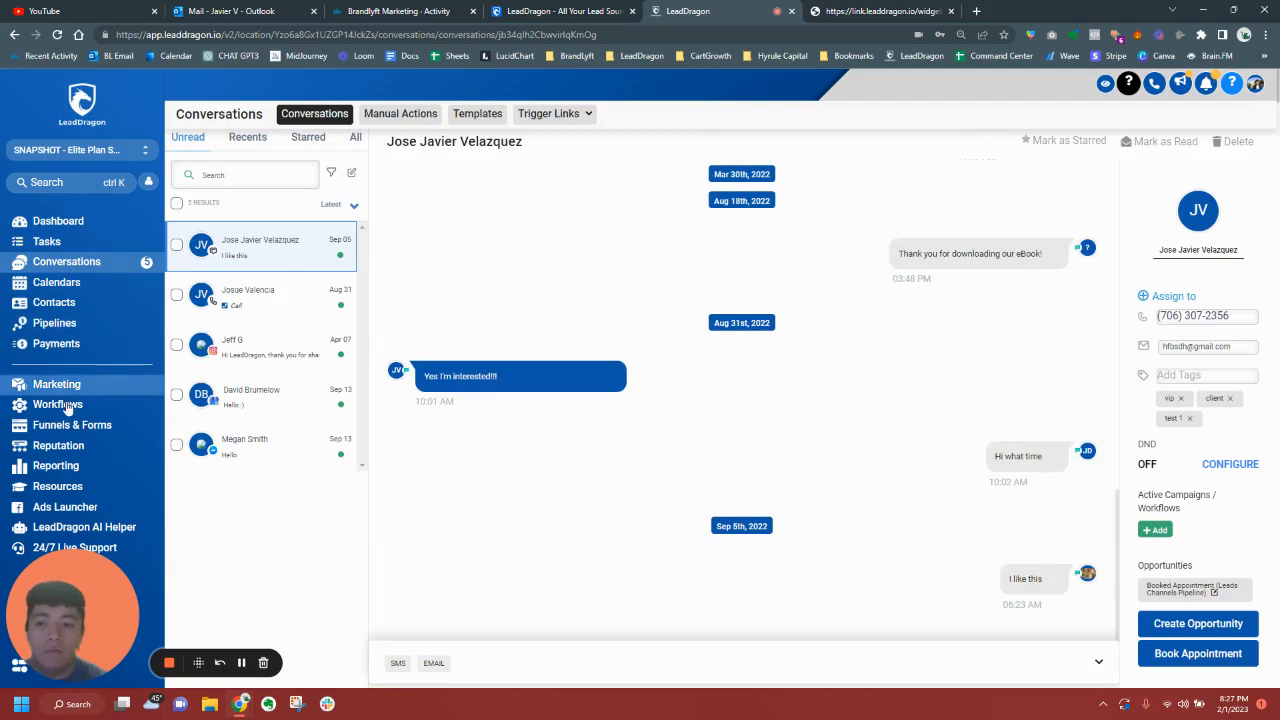
Return to the Workflows folder list
left_click(57, 404)
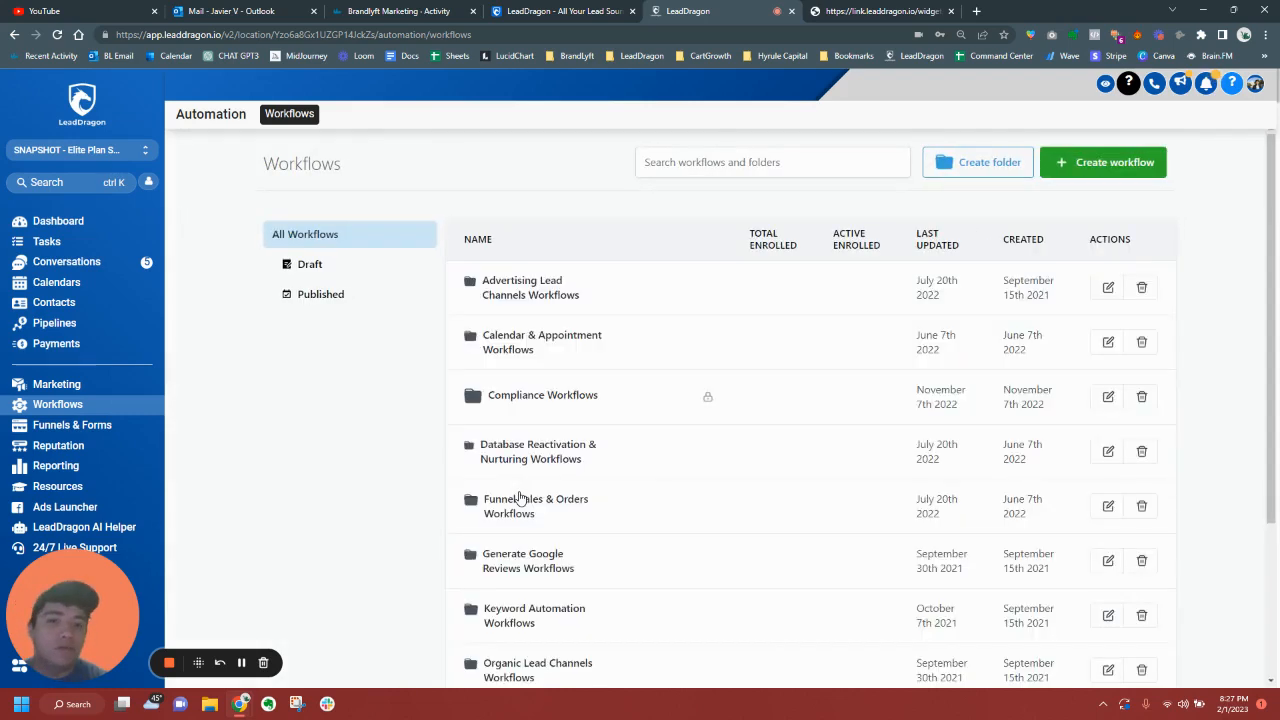
mouse_move(224, 353)
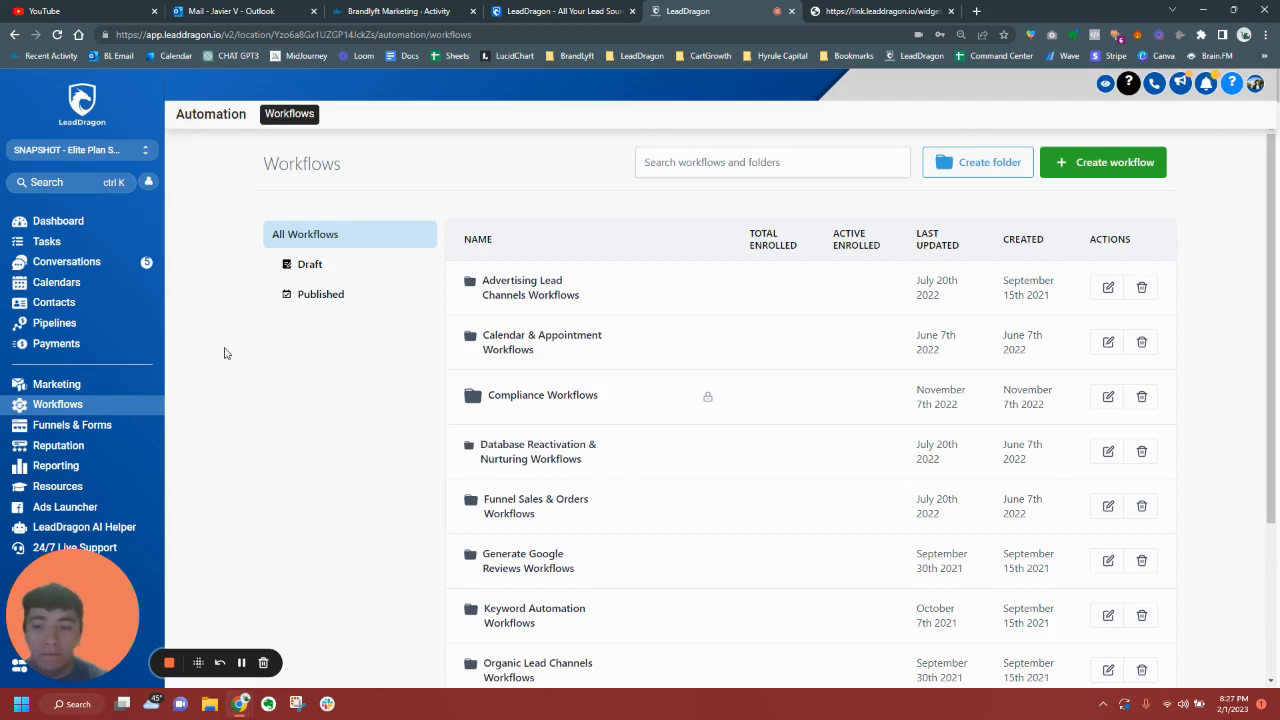
mouse_move(1105, 85)
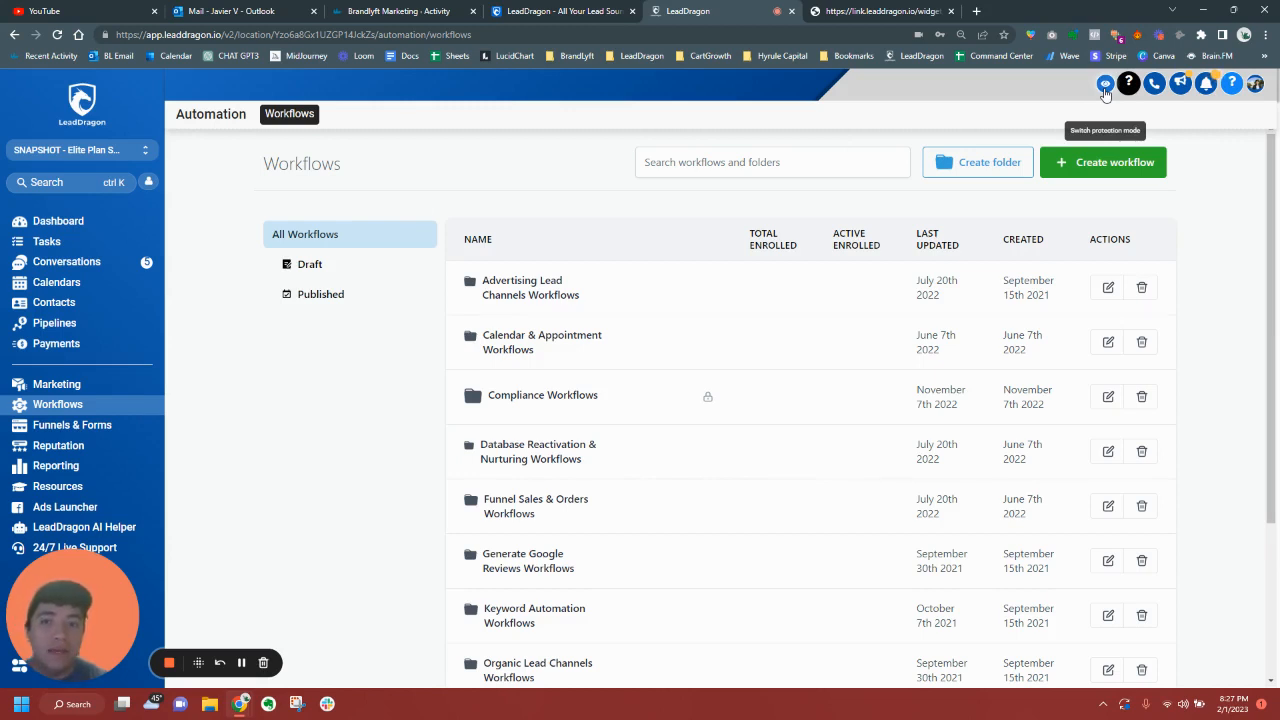
mouse_move(1052, 106)
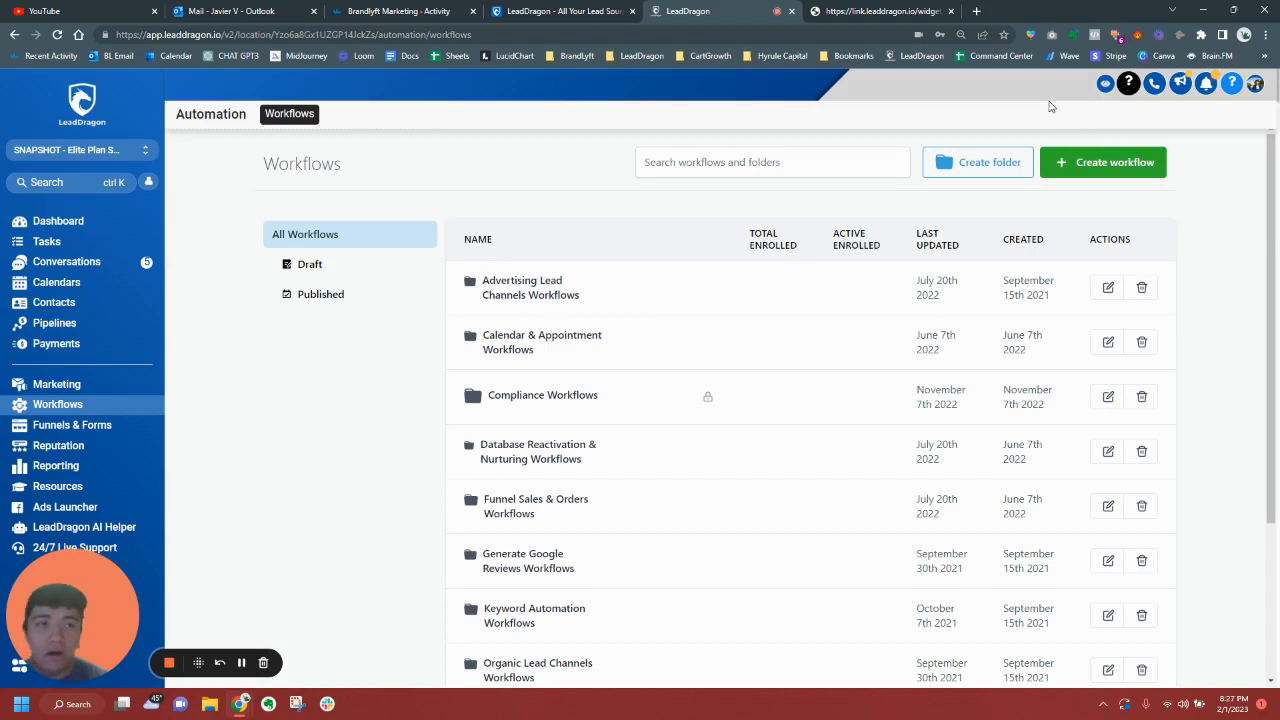
mouse_move(1116, 97)
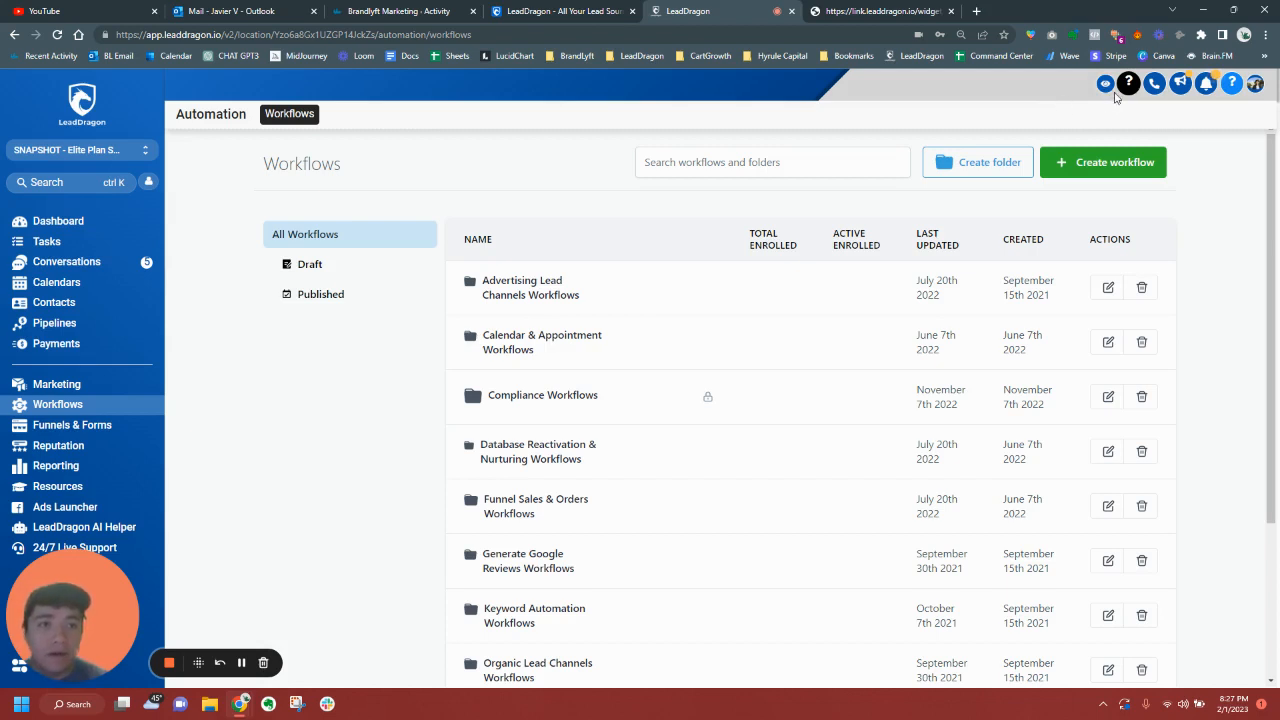
mouse_move(1105, 84)
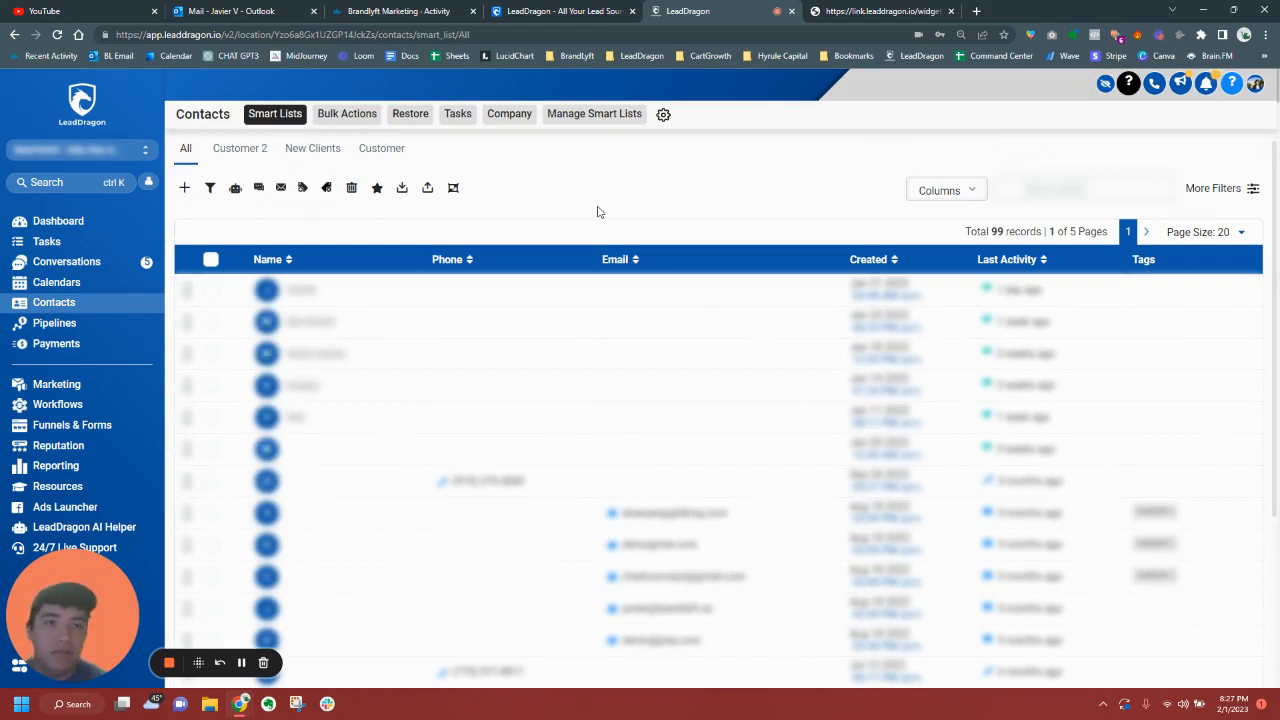
mouse_move(658, 232)
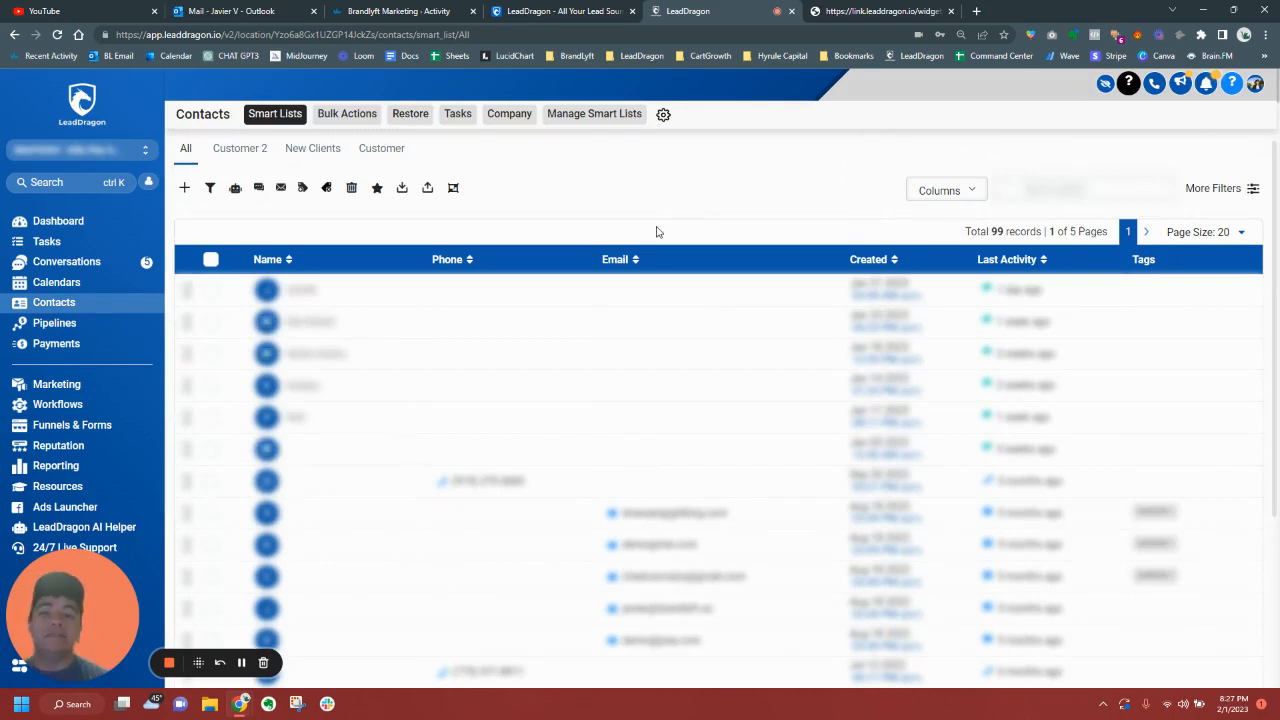